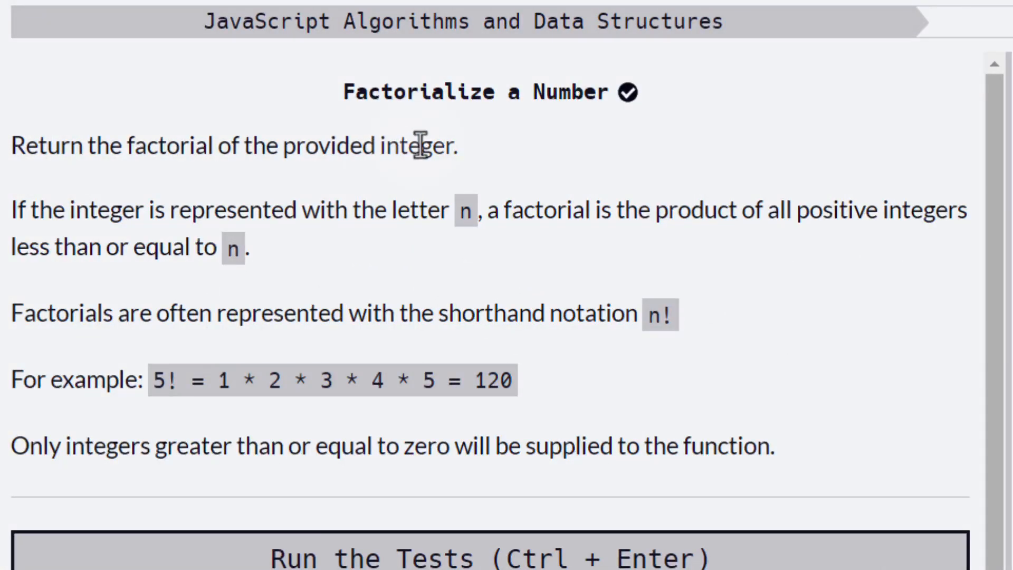
# Highlight key phrases in the challenge: Return, factorial, positive integers, and 1 * 2 * 3 * 4 * 5
pyautogui.doubleClick(49, 144)
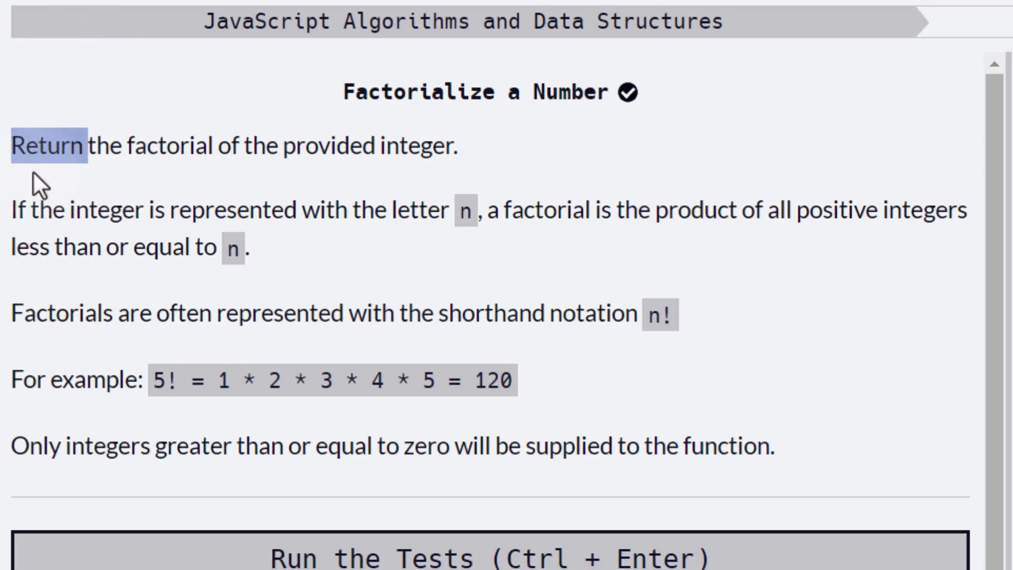
pyautogui.moveTo(178, 179)
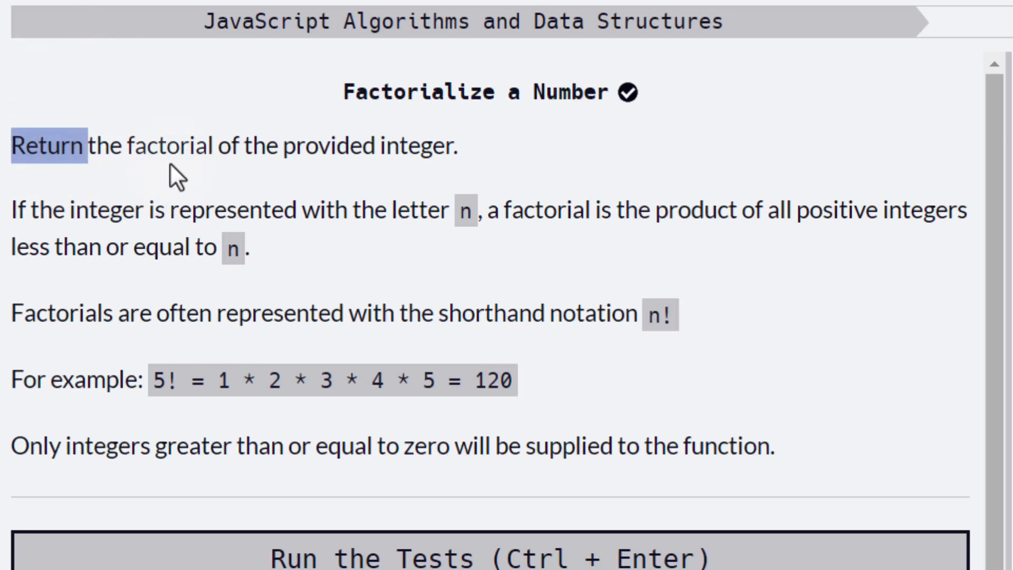
pyautogui.doubleClick(168, 145)
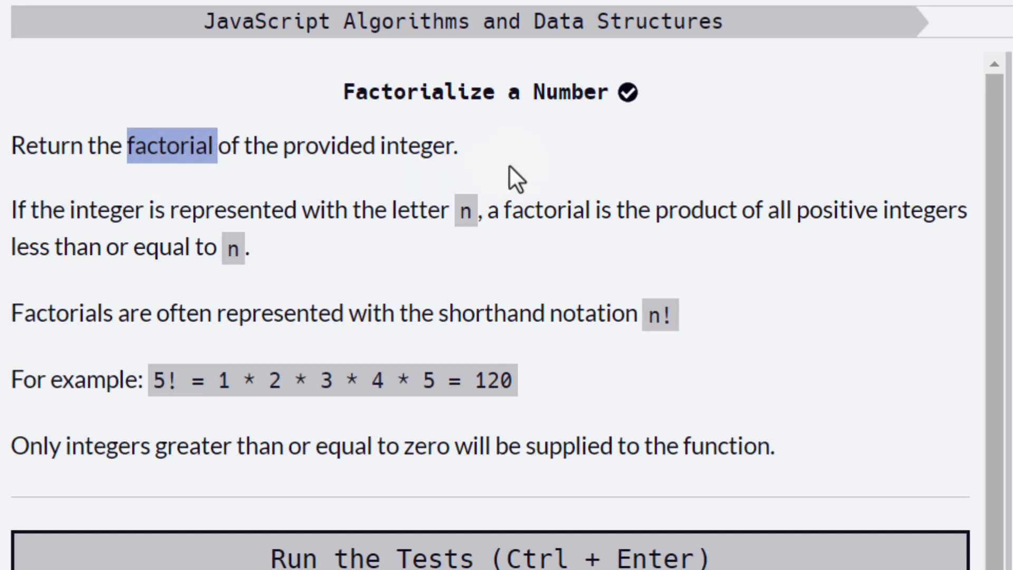
pyautogui.doubleClick(414, 144)
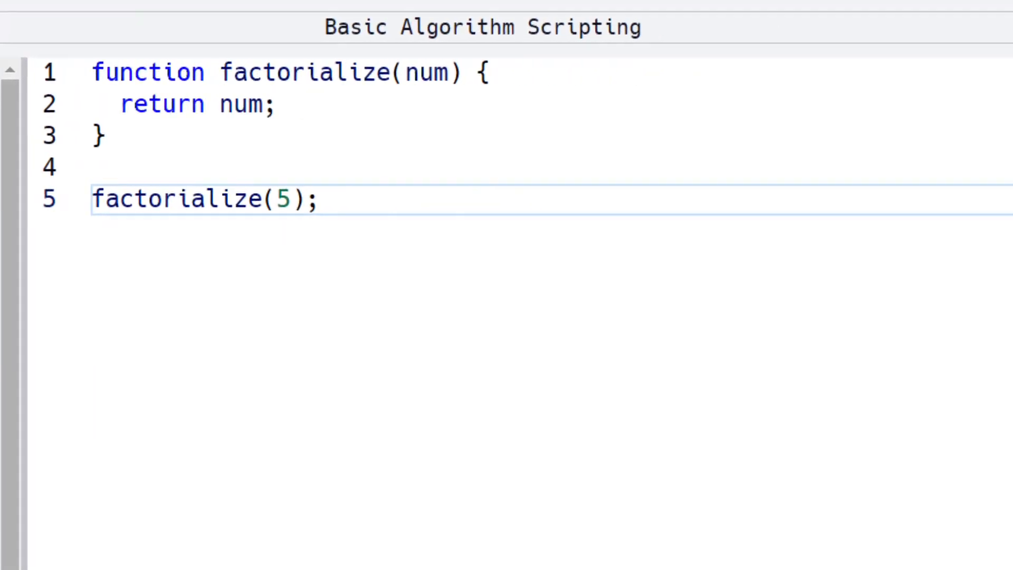
pyautogui.doubleClick(414, 72)
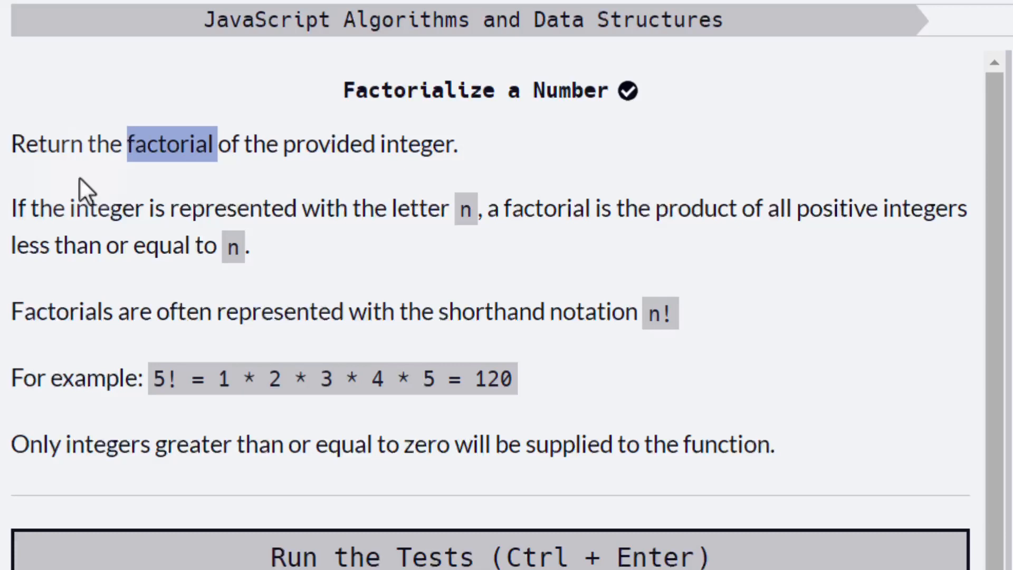
pyautogui.moveTo(184, 174)
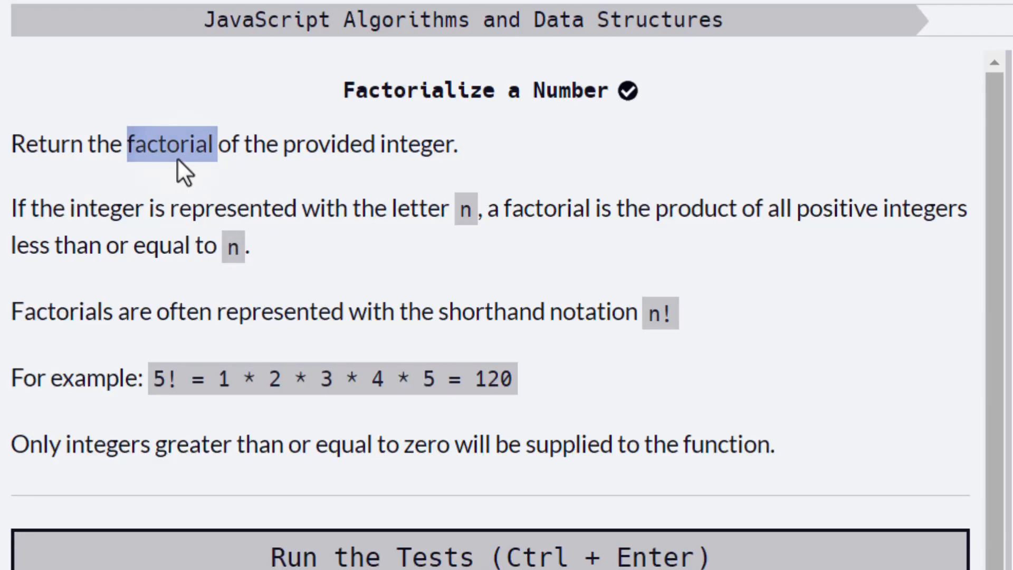
pyautogui.doubleClick(106, 208)
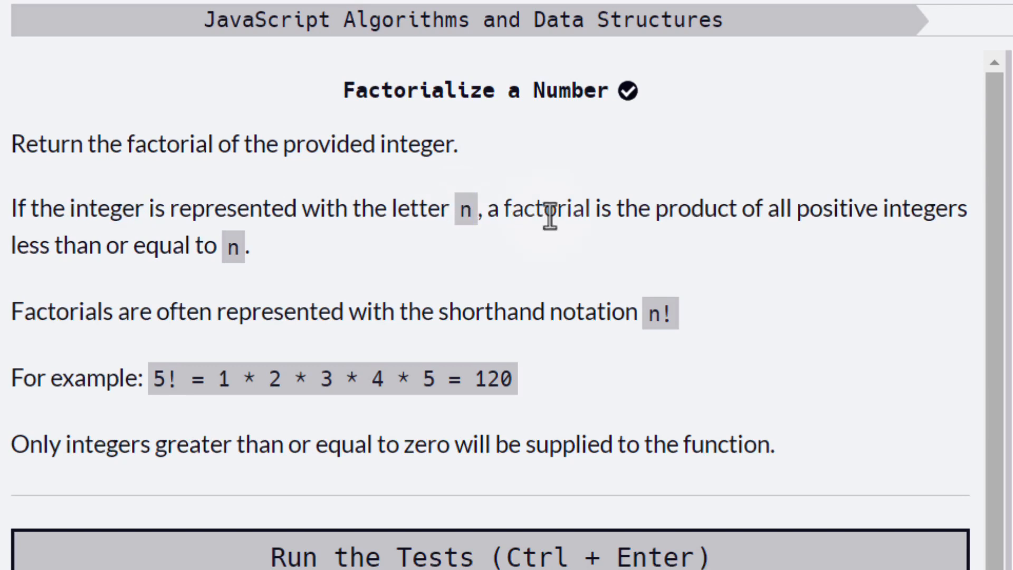
pyautogui.doubleClick(548, 209)
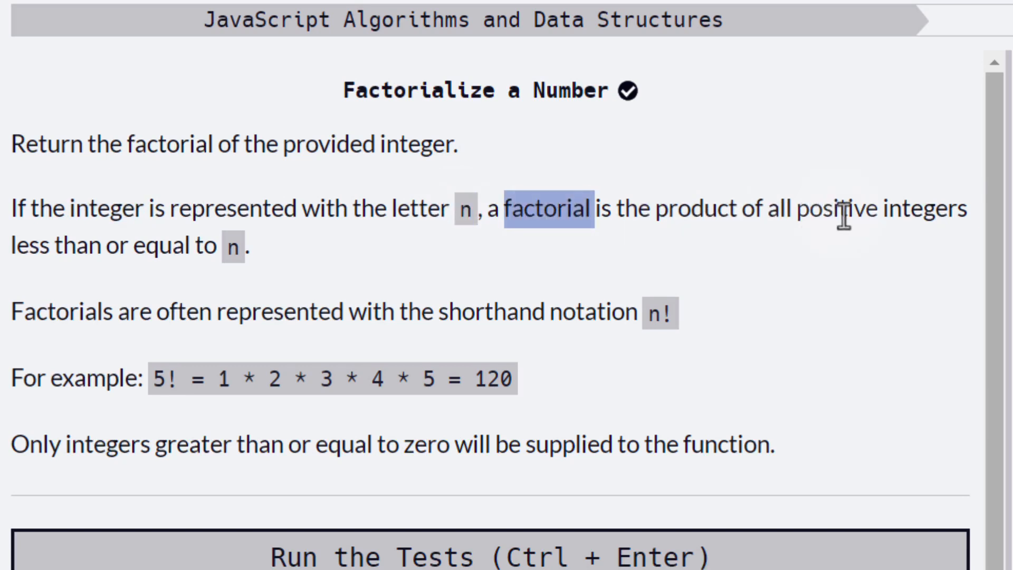
pyautogui.moveTo(801, 212)
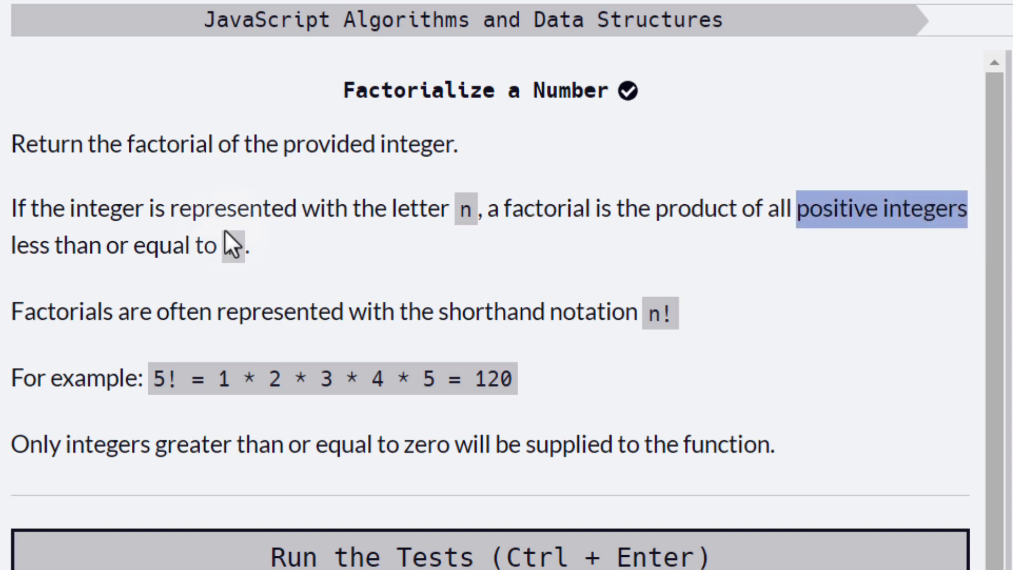
pyautogui.moveTo(967, 208); pyautogui.dragTo(239, 246)
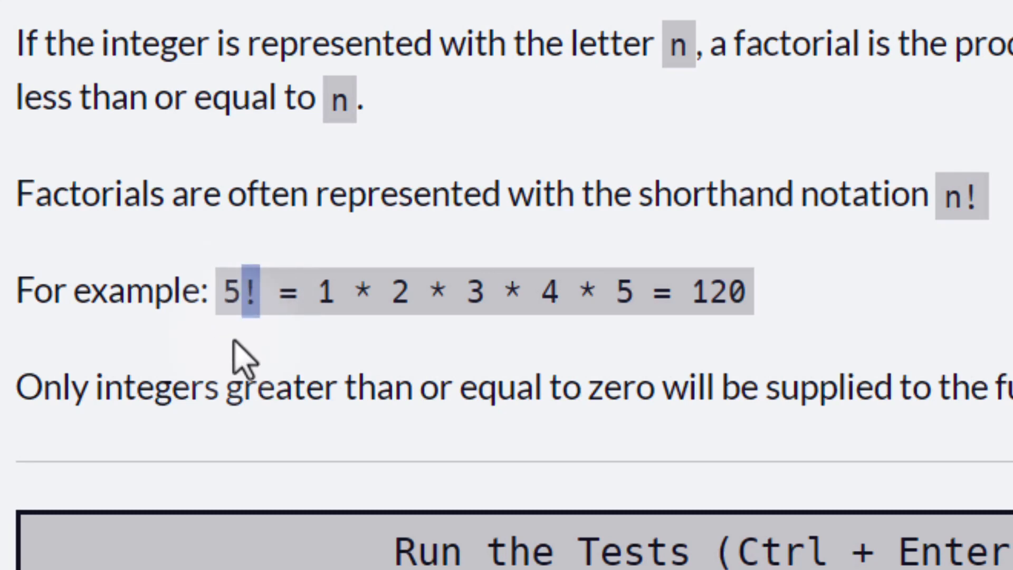
pyautogui.moveTo(252, 290); pyautogui.dragTo(607, 291)
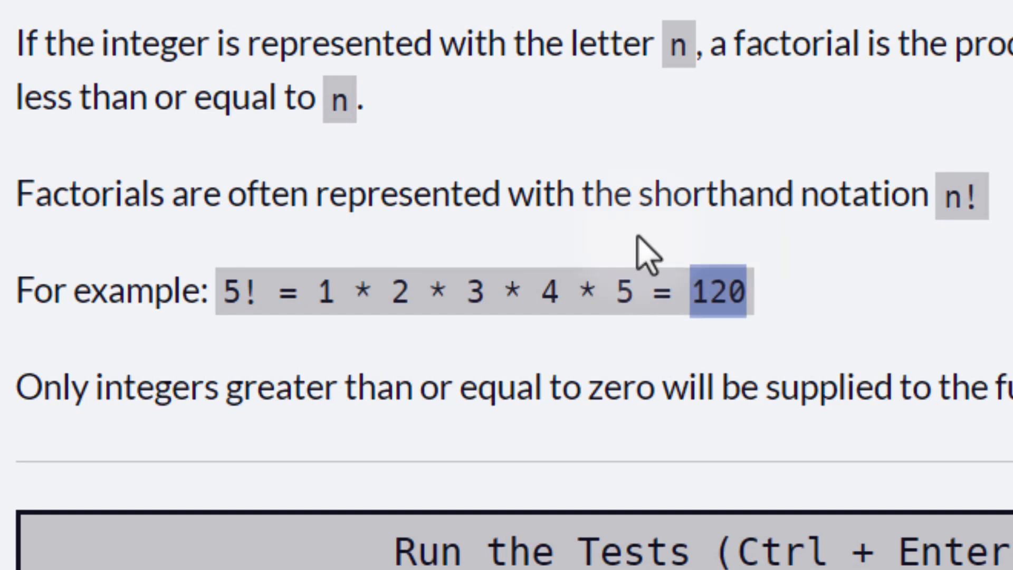
pyautogui.moveTo(730, 352)
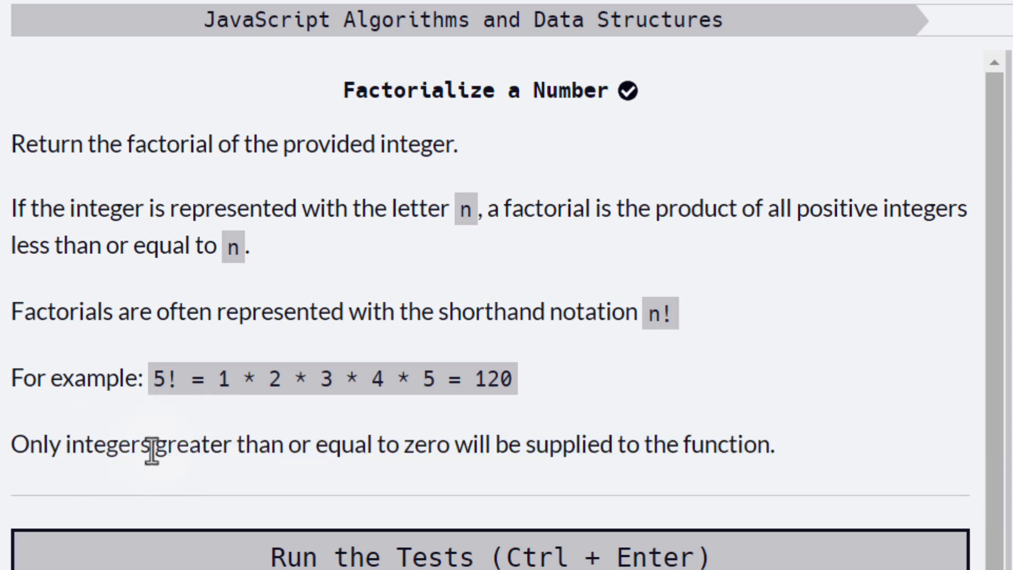
pyautogui.moveTo(150, 444); pyautogui.dragTo(454, 444)
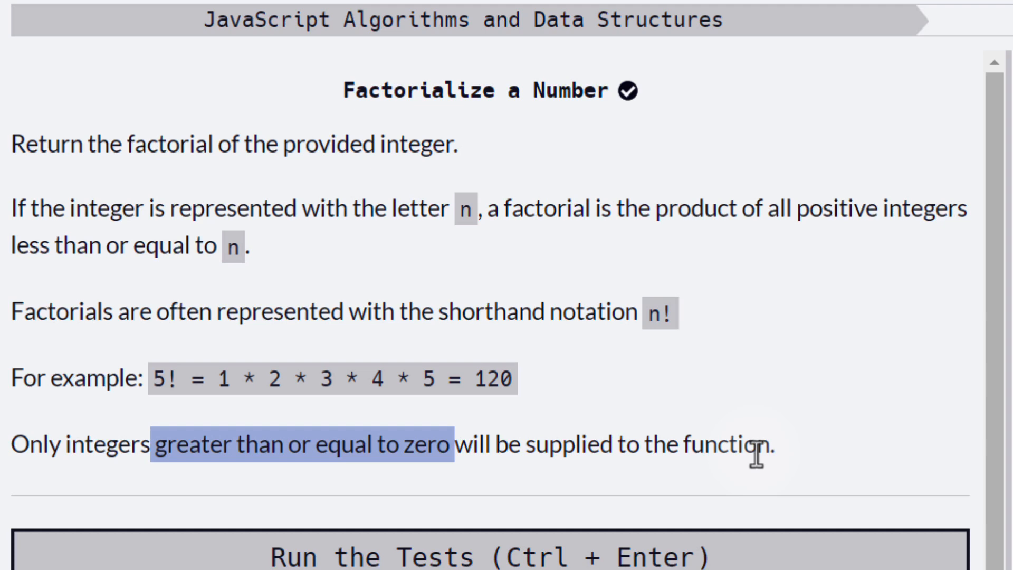
pyautogui.moveTo(778, 452)
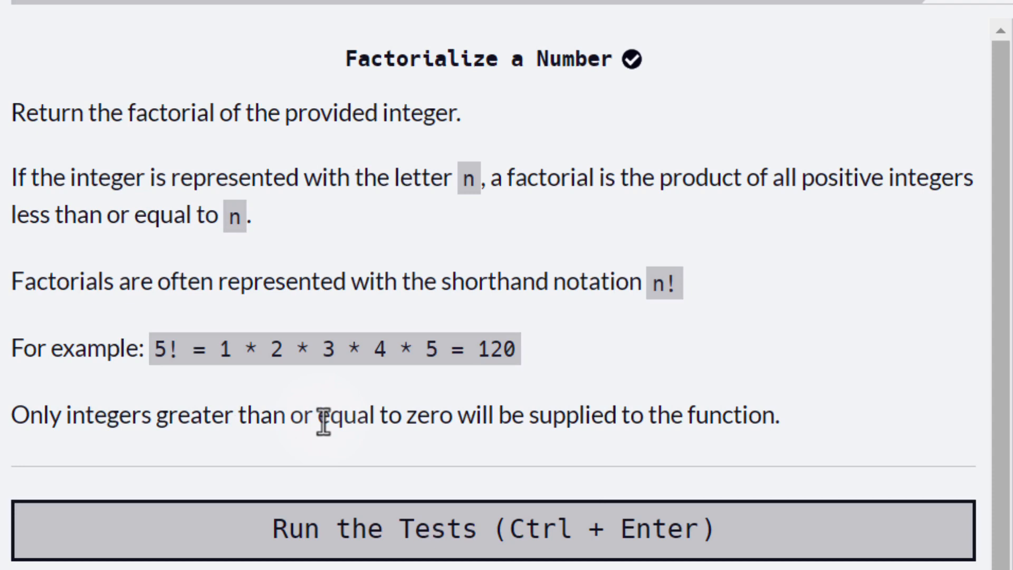
pyautogui.moveTo(320, 415); pyautogui.dragTo(462, 414)
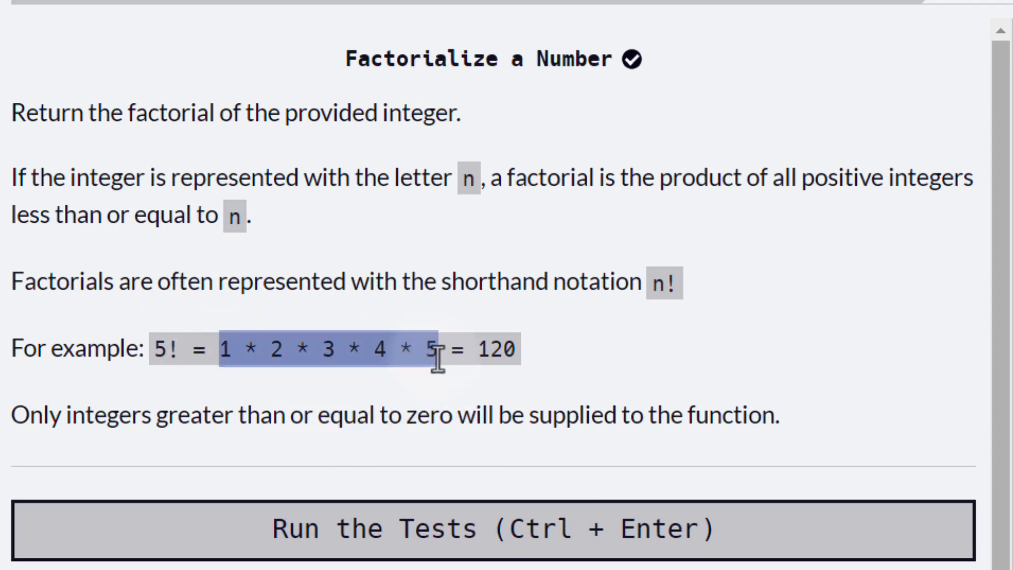
pyautogui.moveTo(443, 416)
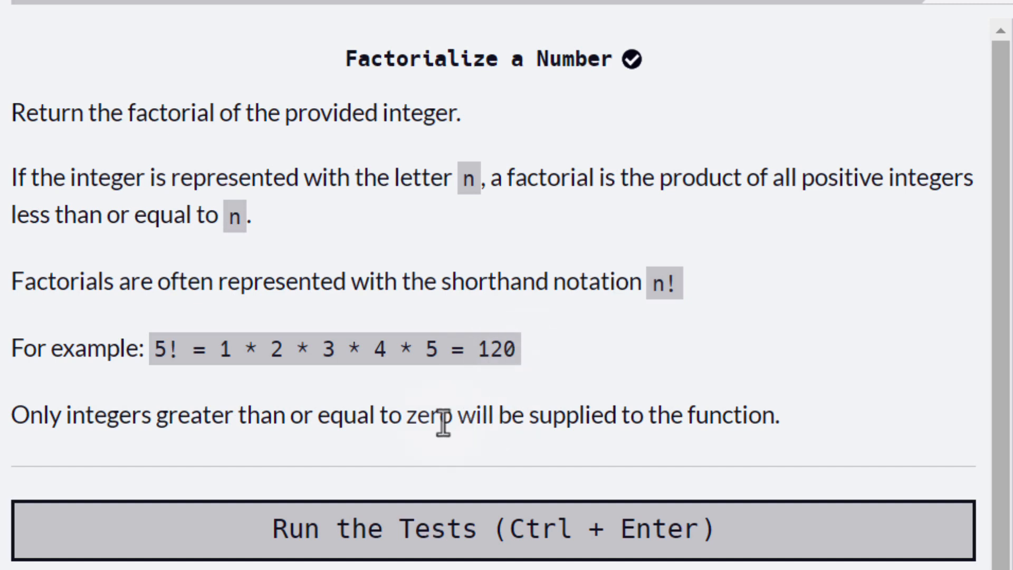
pyautogui.doubleClick(429, 414)
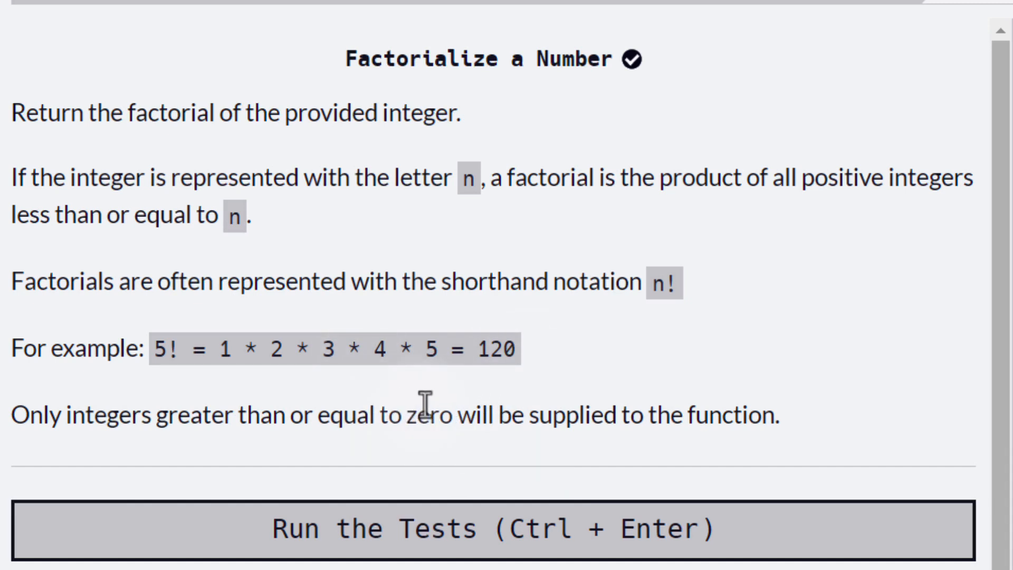
pyautogui.scroll(-3)
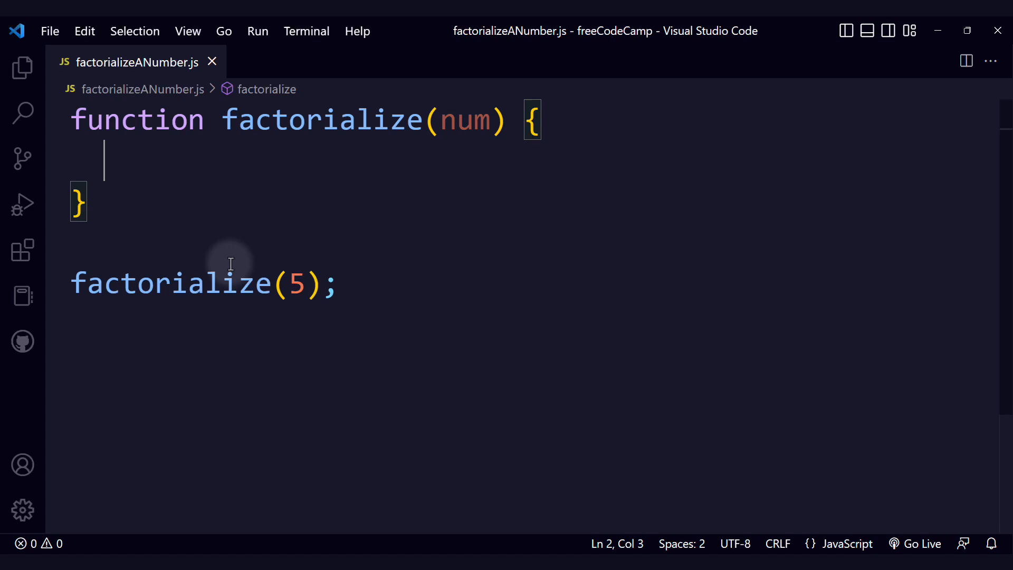
# Declare 'let factorial = 1;' in the function body, add a blank line below, and save
pyautogui.tripleClick(203, 283)
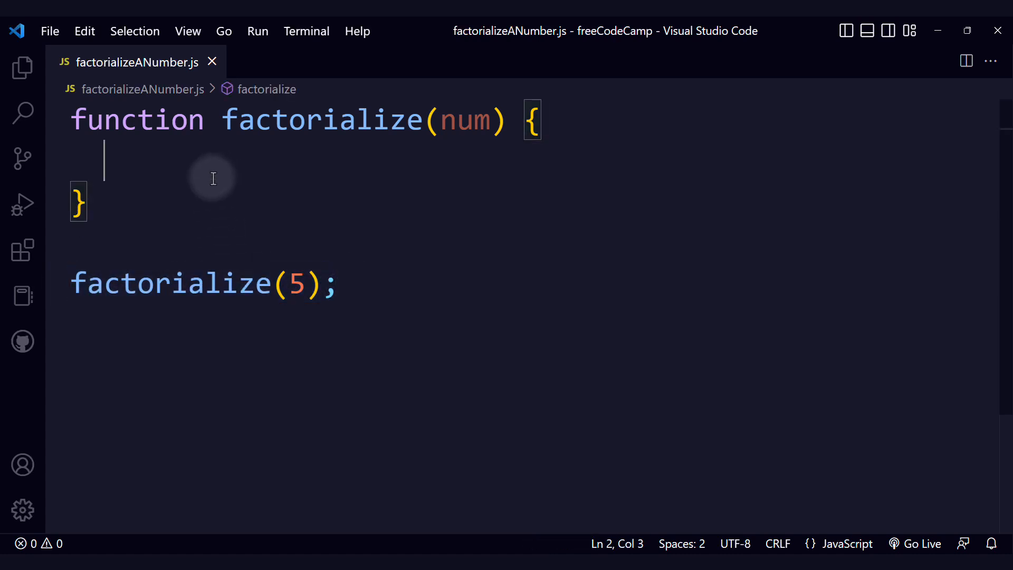
pyautogui.write('let')
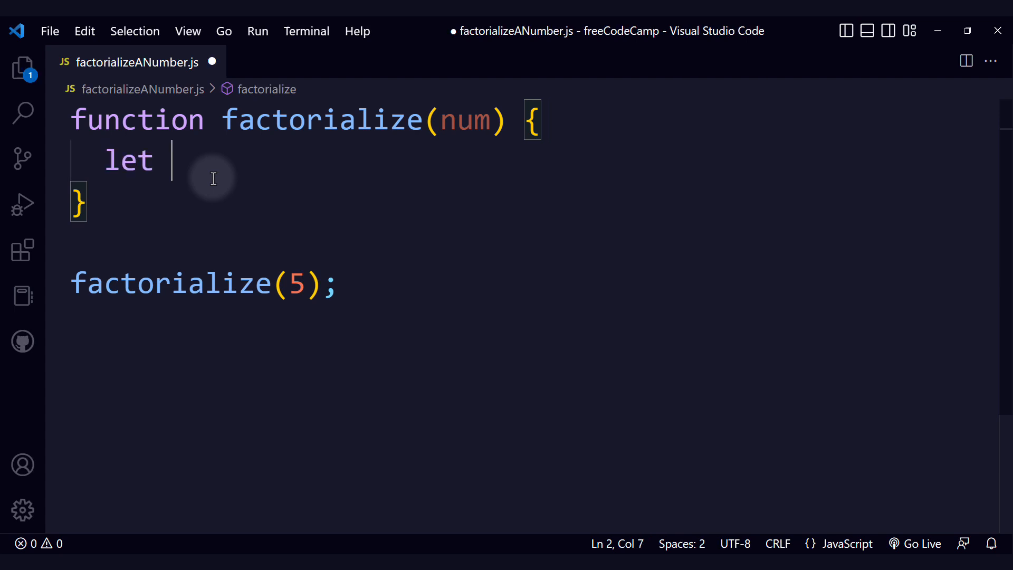
pyautogui.write('factorial')
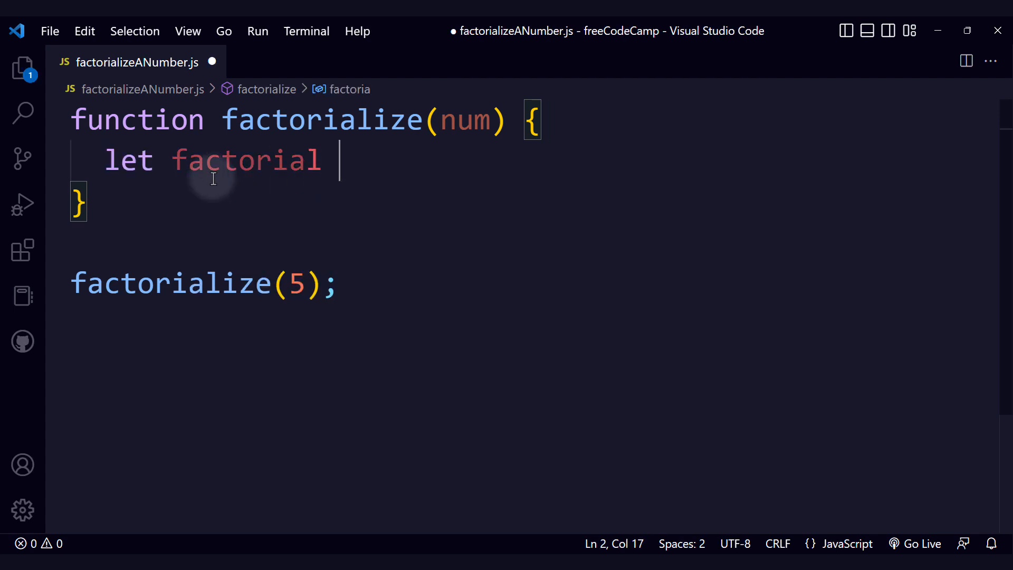
pyautogui.write('= 1;')
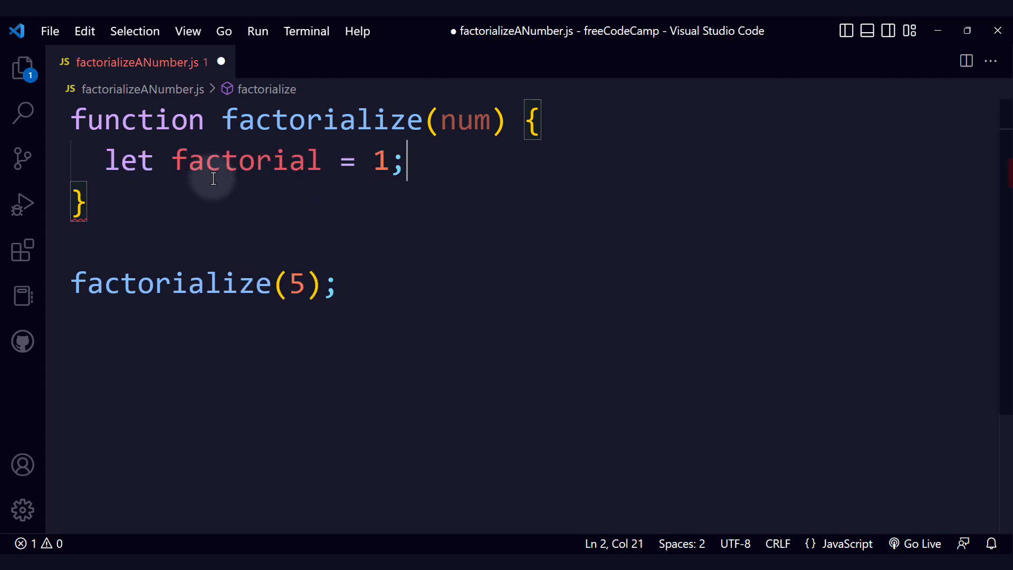
pyautogui.press('Enter')
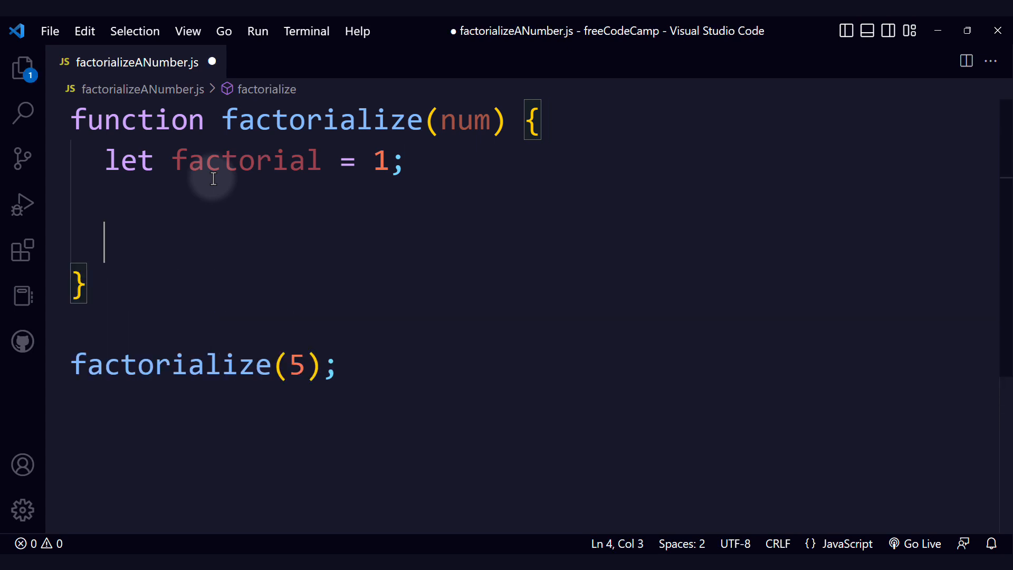
pyautogui.press('ctrl+s')
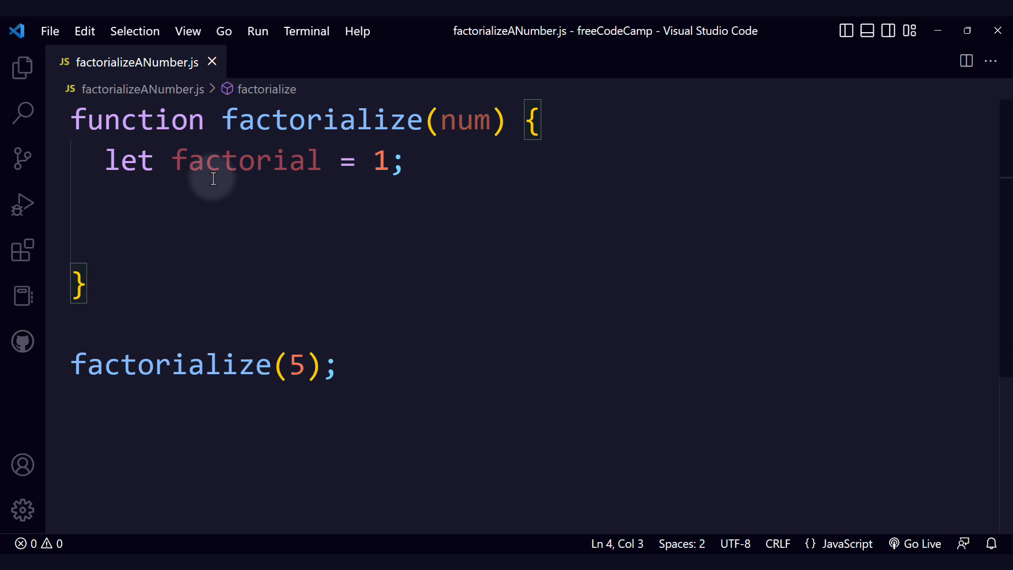
# Start an empty for loop and add a '// 5! = 1 * 2 * 3 * 4 * 5 = 120' comment above it
pyautogui.write('for () {')
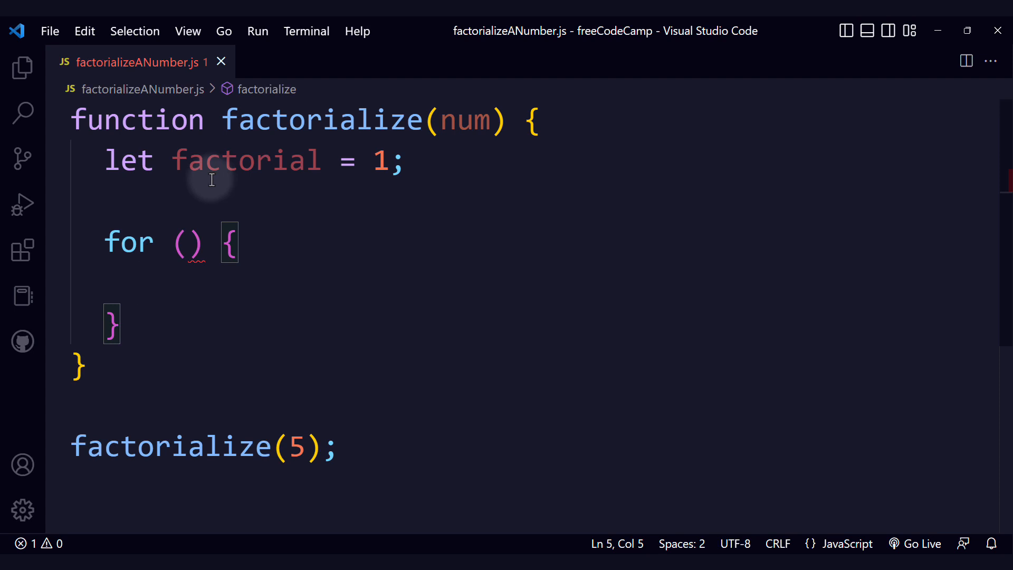
pyautogui.click(187, 242)
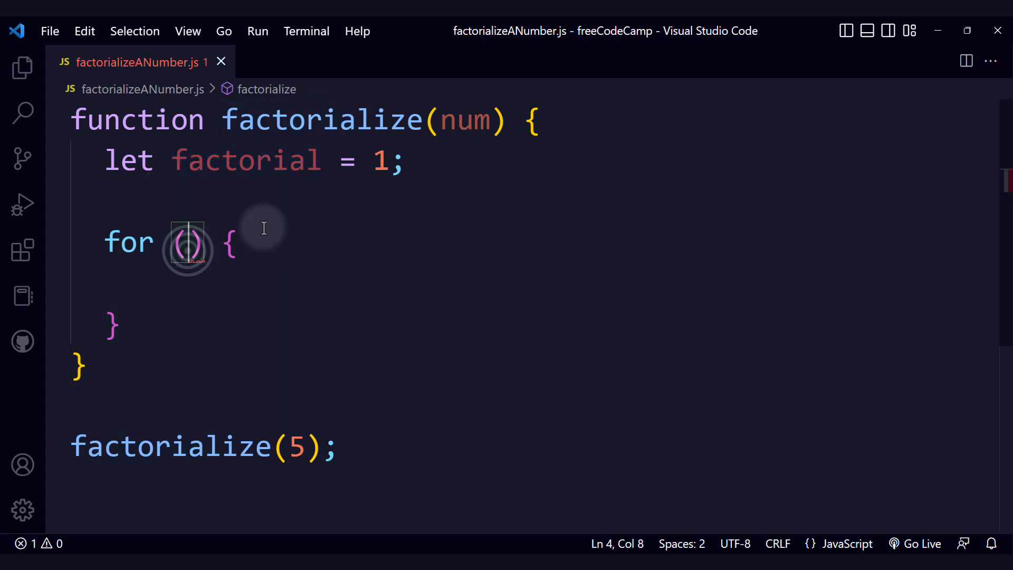
pyautogui.write('//')
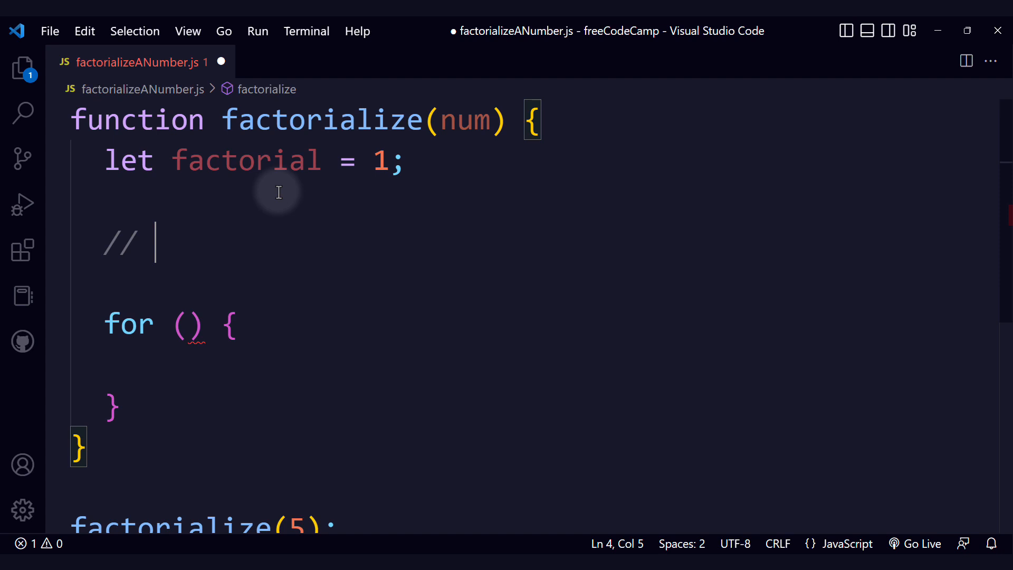
pyautogui.write('5! = 1 * 2 *')
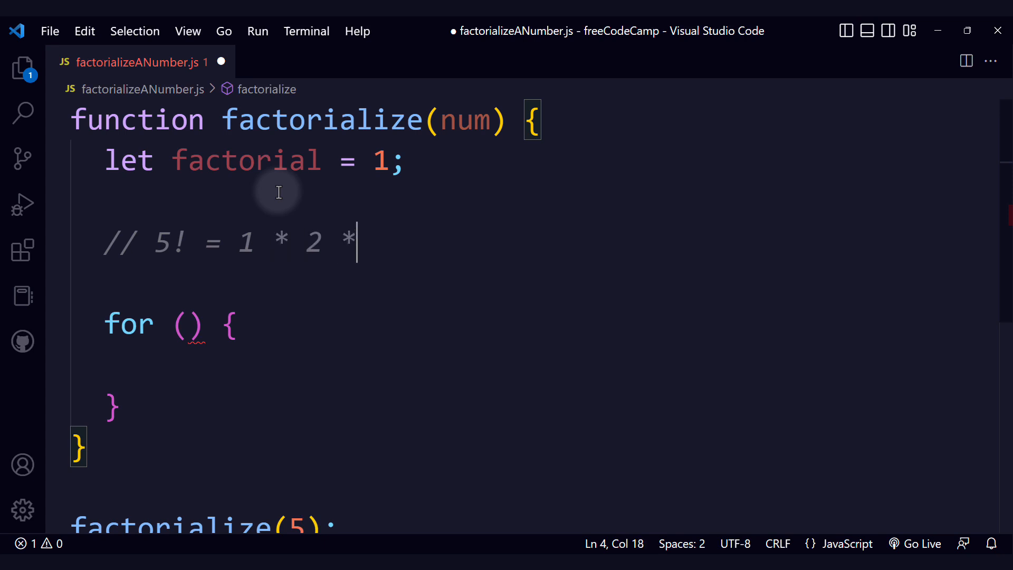
pyautogui.write('3 * 4 * 5')
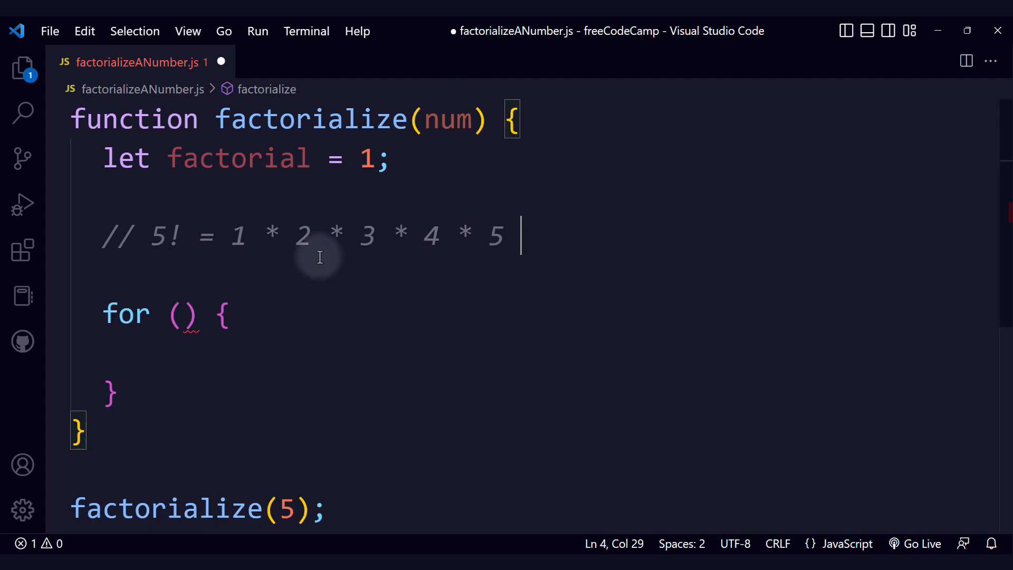
pyautogui.write('= 120')
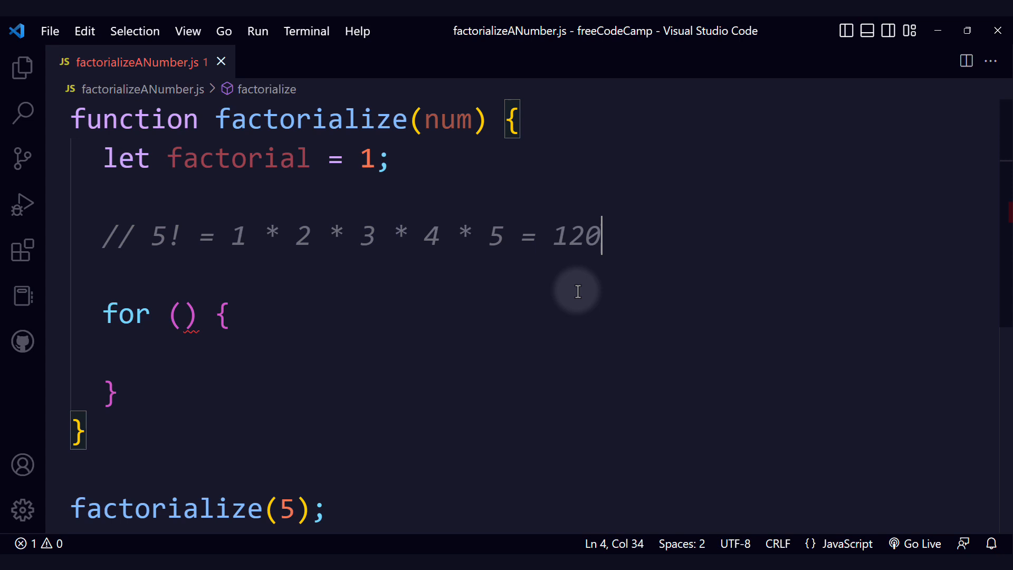
pyautogui.click(387, 158)
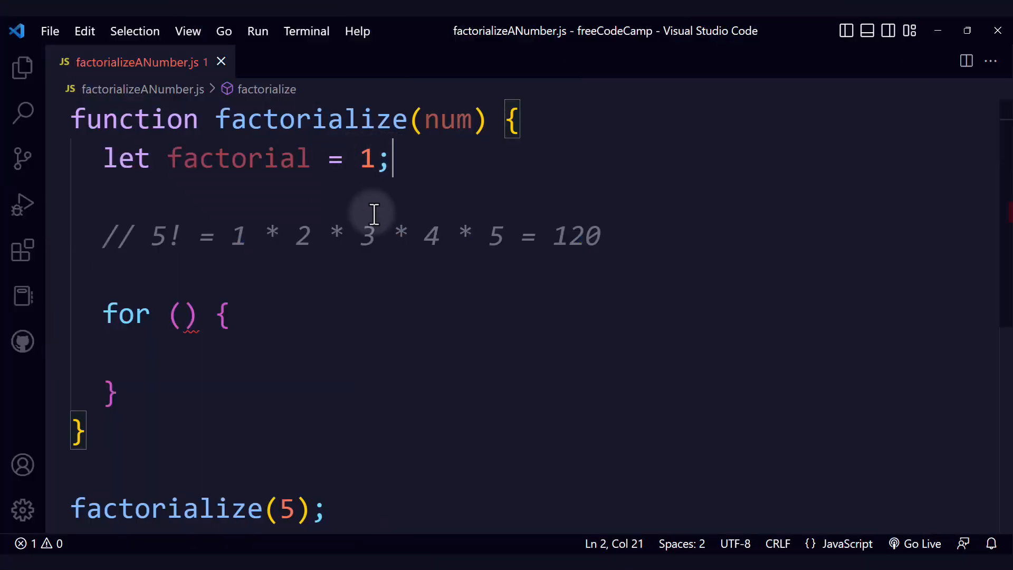
pyautogui.doubleClick(368, 158)
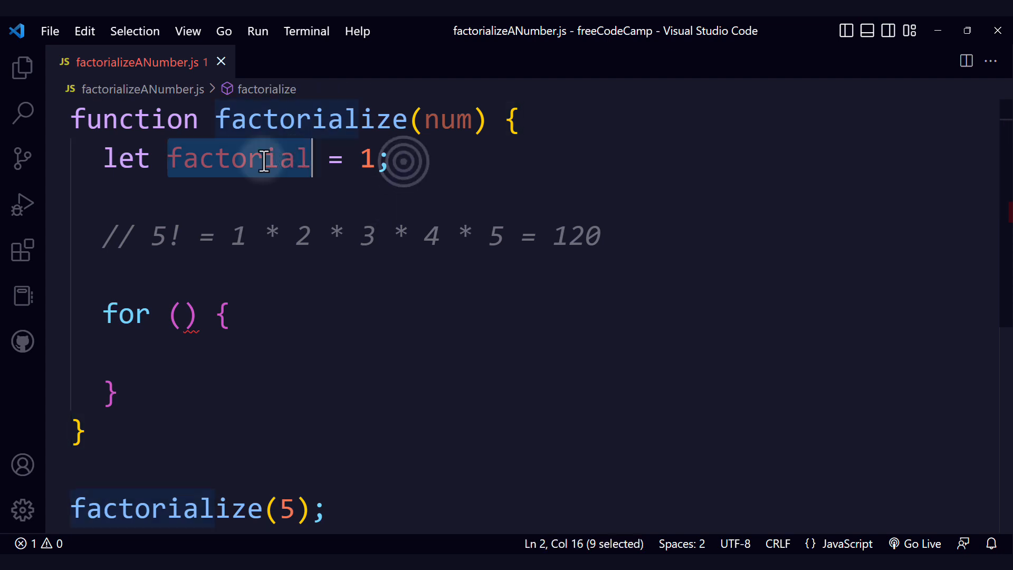
pyautogui.moveTo(239, 158)
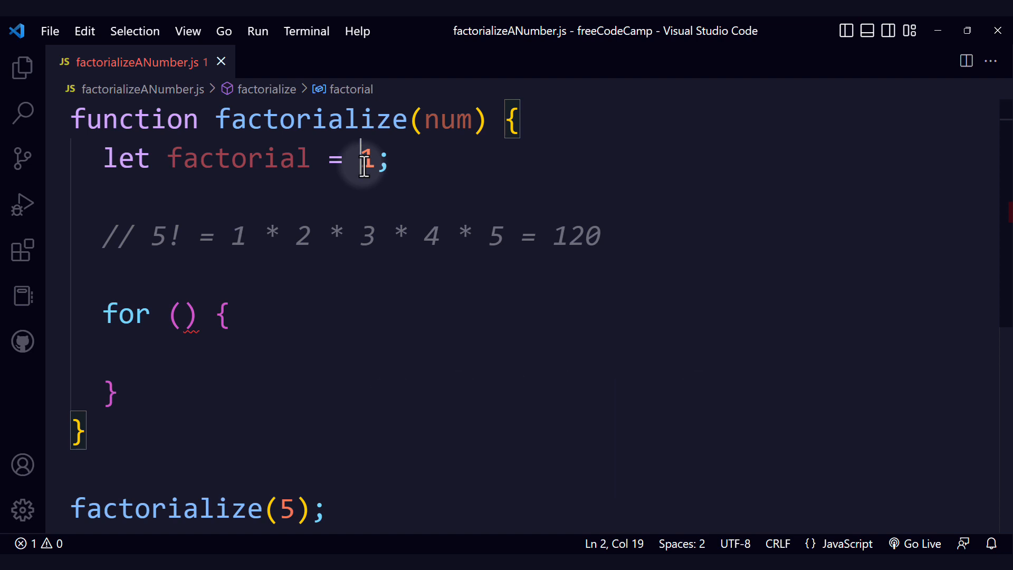
pyautogui.doubleClick(367, 158)
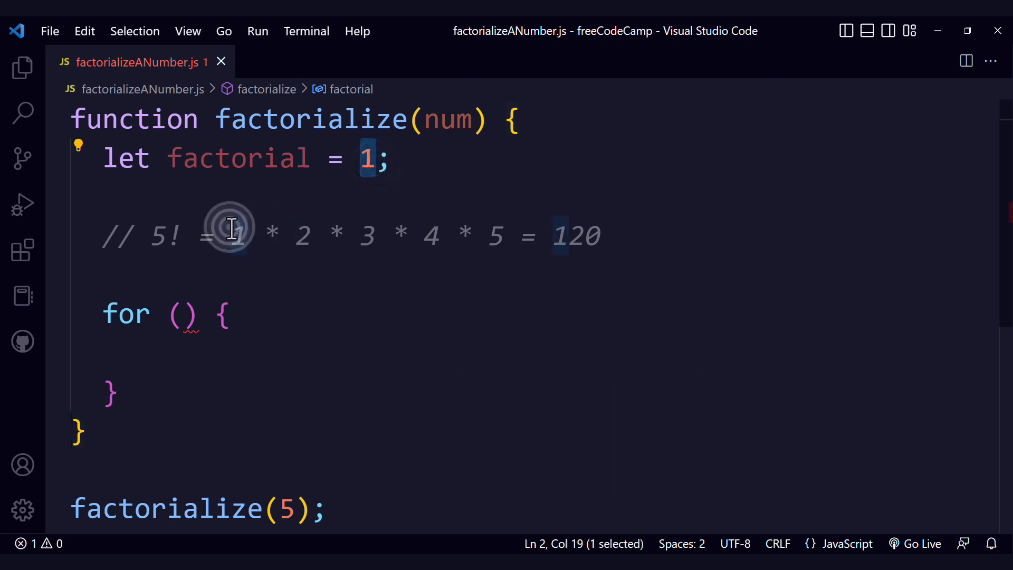
pyautogui.moveTo(229, 234); pyautogui.dragTo(504, 234)
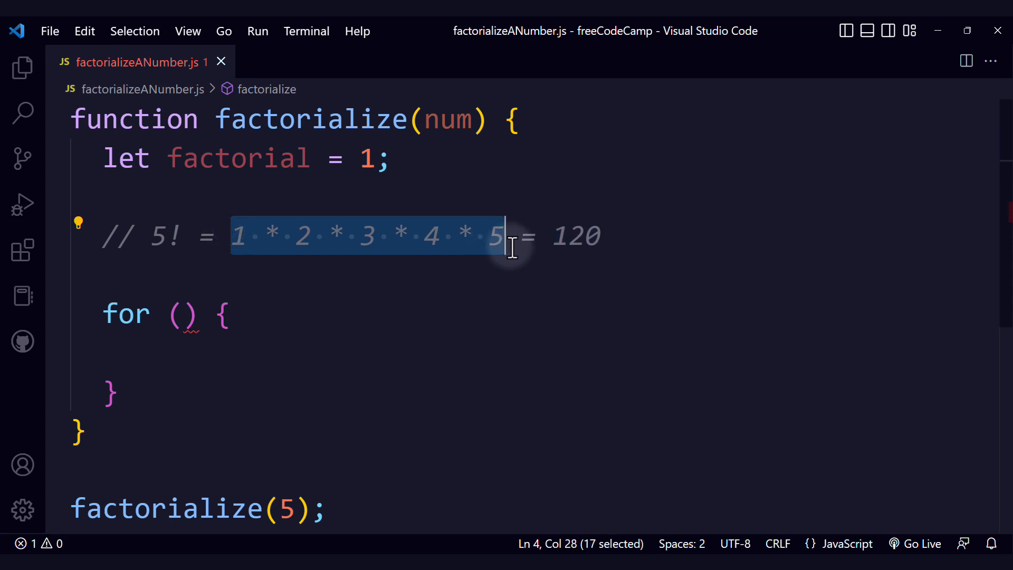
pyautogui.doubleClick(367, 158)
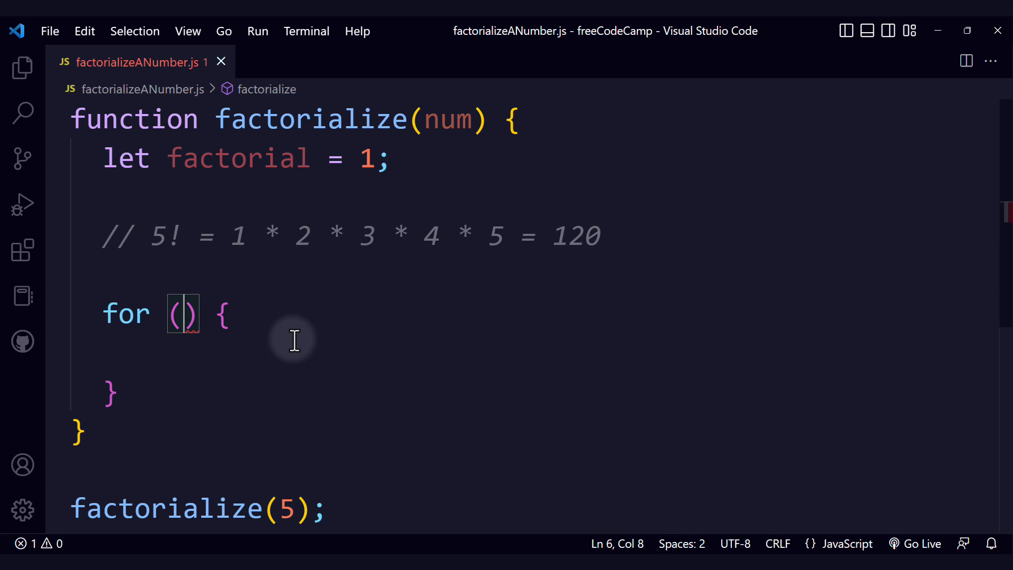
# Type 'let currNum = 1' in the for header, then point out num, 5!, the last factor and factorial
pyautogui.write('let currNum = 1;')
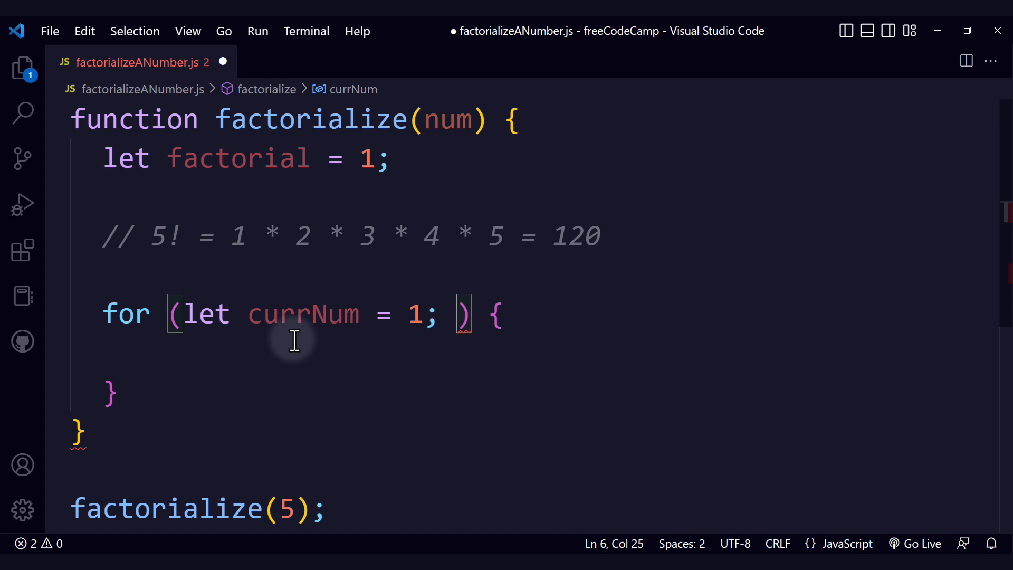
pyautogui.doubleClick(304, 313)
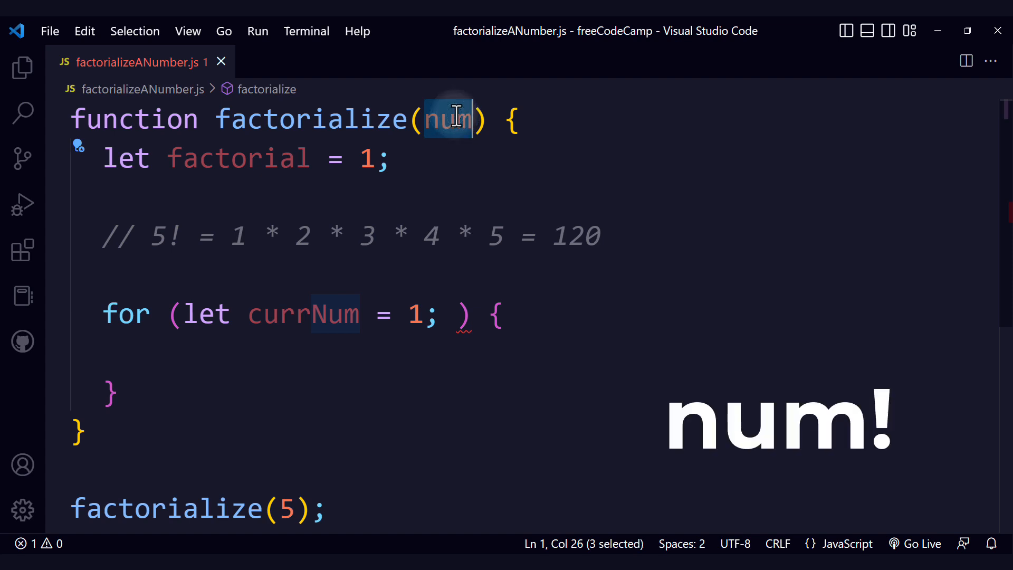
pyautogui.moveTo(199, 279)
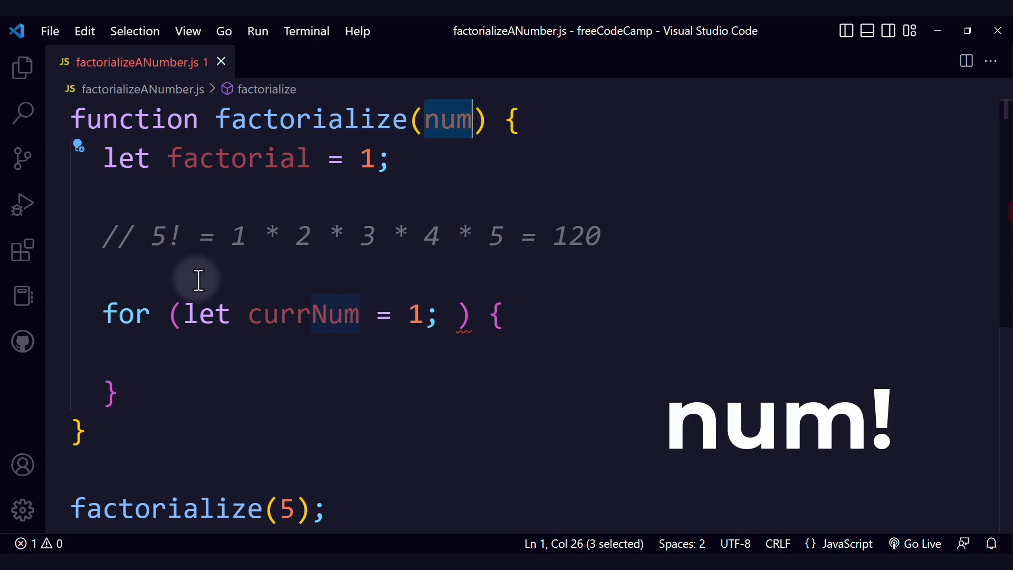
pyautogui.doubleClick(163, 235)
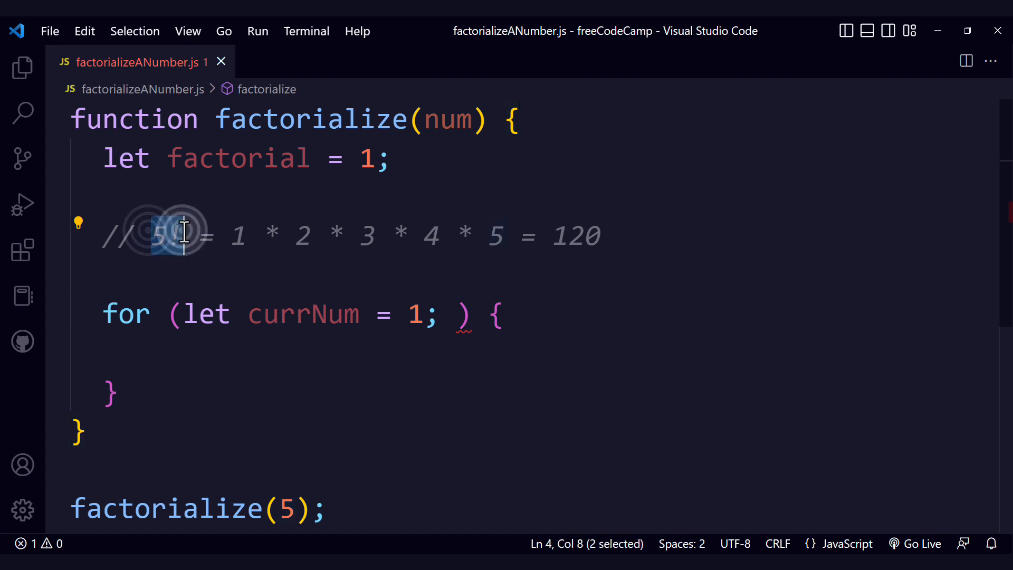
pyautogui.doubleClick(303, 314)
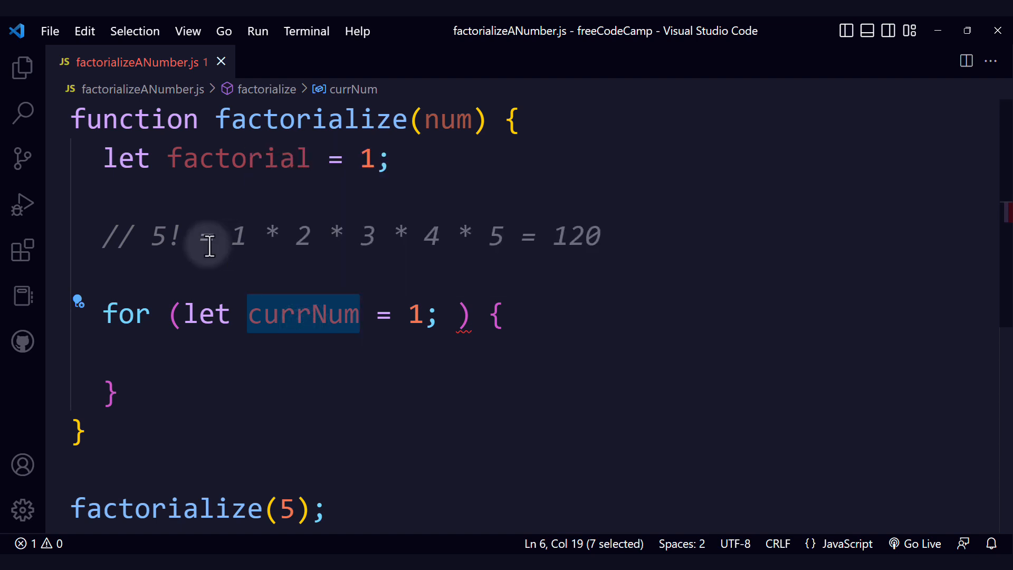
pyautogui.click(367, 235)
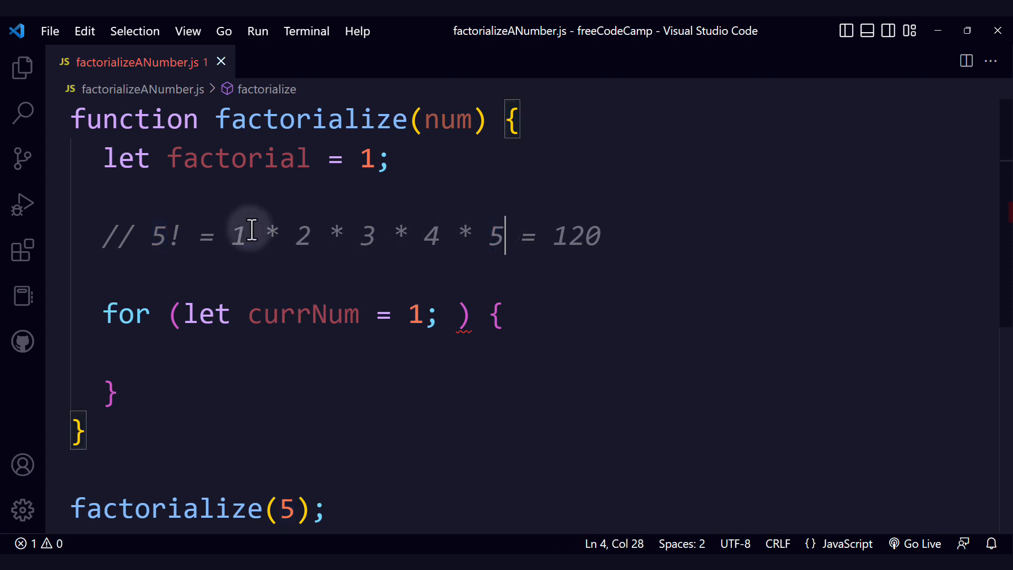
pyautogui.doubleClick(239, 158)
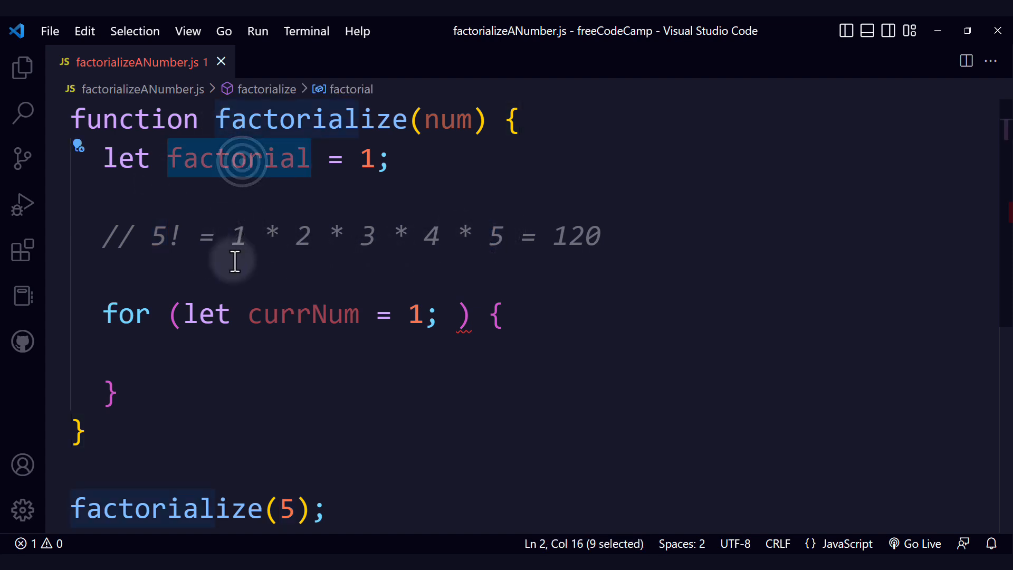
# Add the loop condition 'currNum <= num', highlighting the comment's final 5 and num
pyautogui.write('currNum')
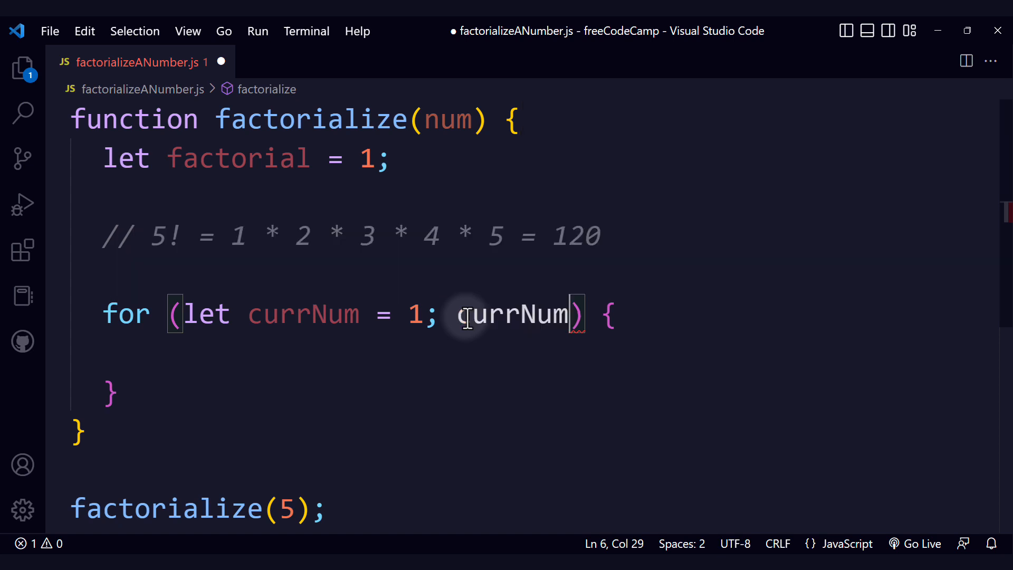
pyautogui.write('<=')
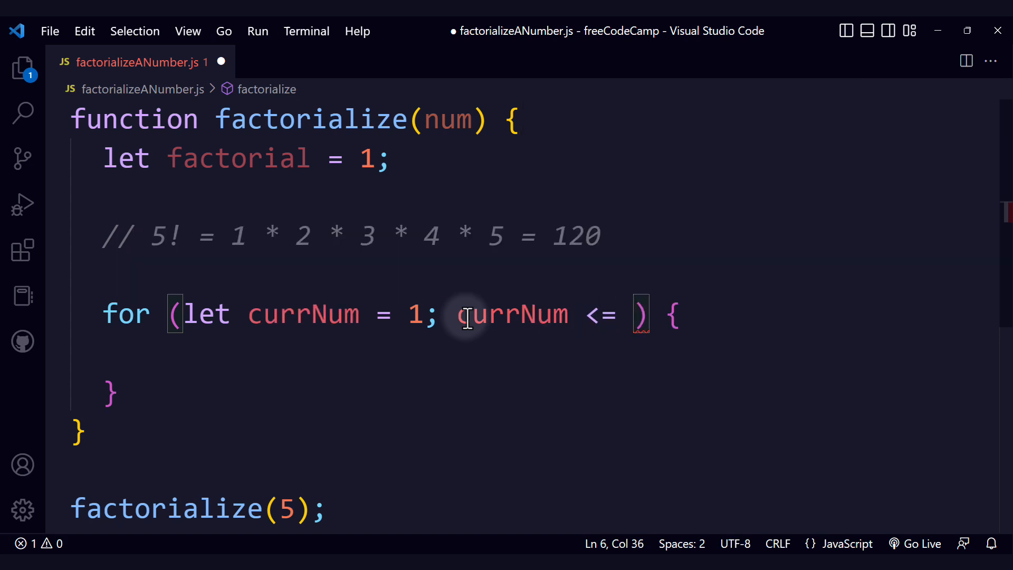
pyautogui.write('num;')
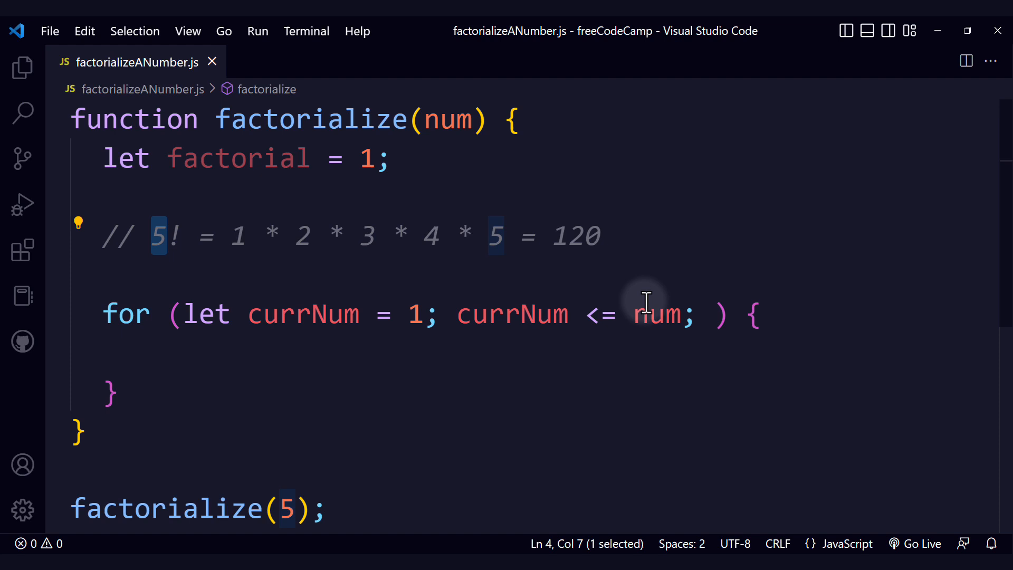
pyautogui.doubleClick(512, 314)
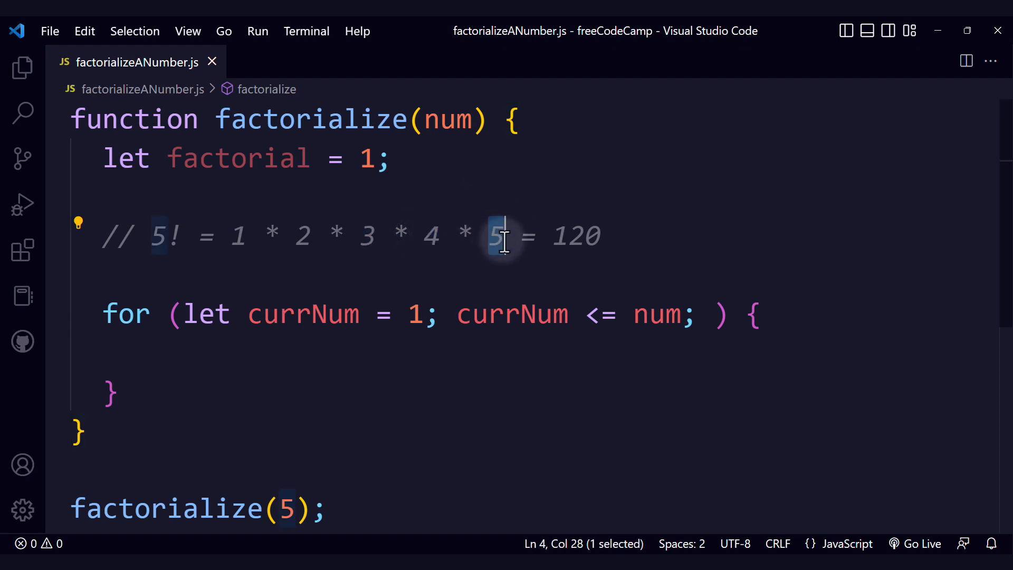
pyautogui.moveTo(141, 297)
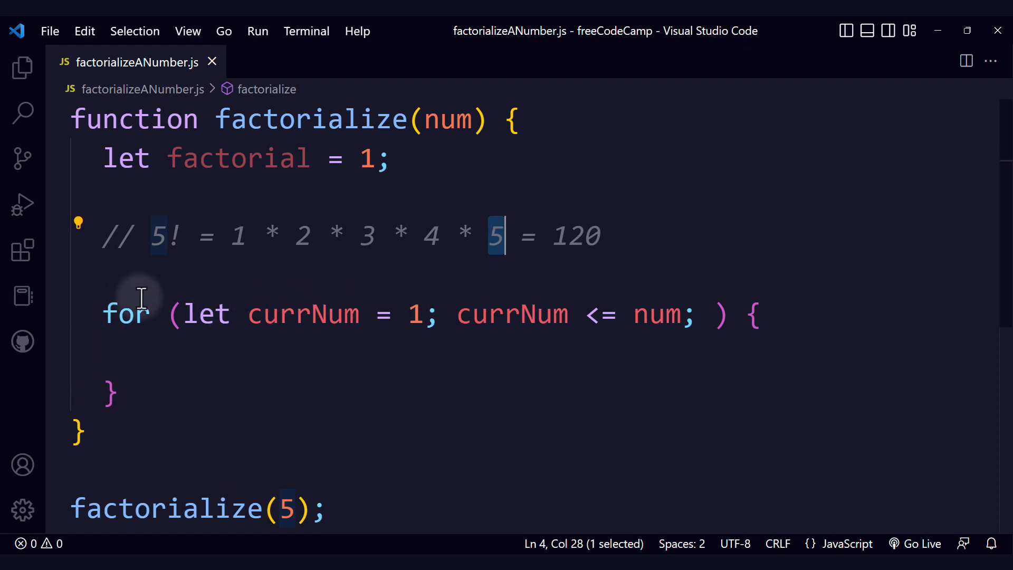
pyautogui.moveTo(514, 233)
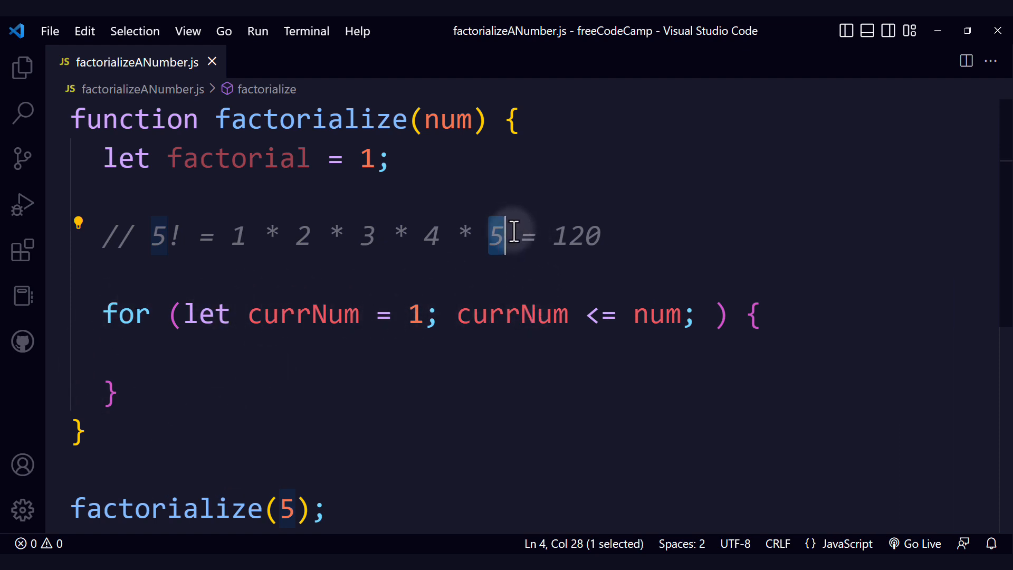
pyautogui.doubleClick(512, 313)
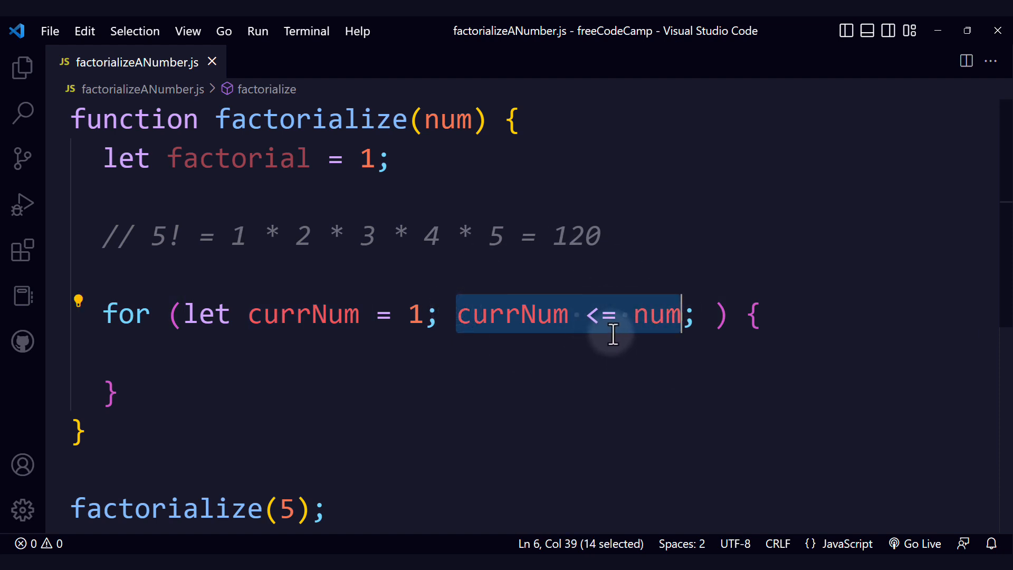
pyautogui.doubleClick(658, 314)
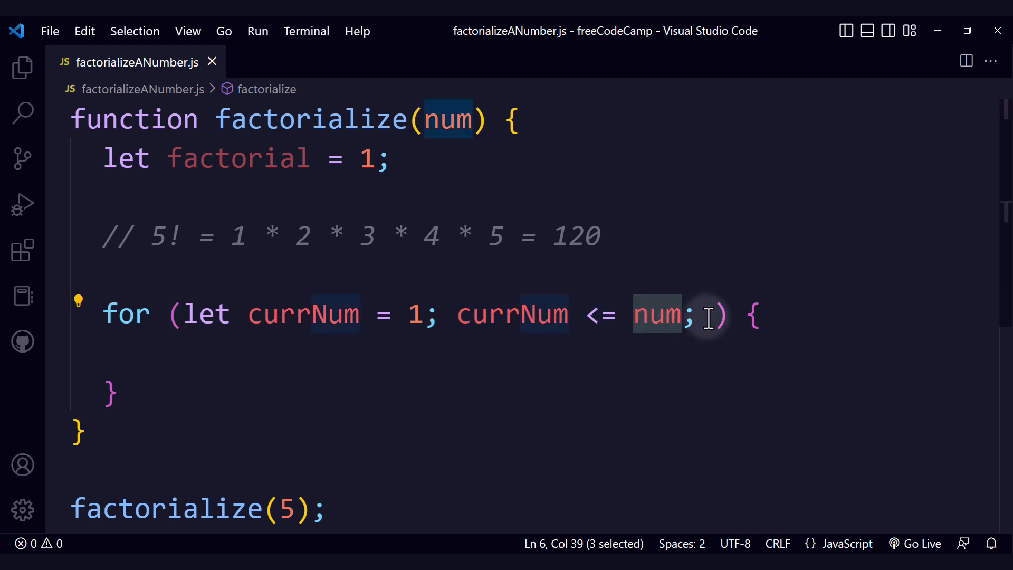
# Type 'currNum++' as the loop's update expression
pyautogui.write('cur')
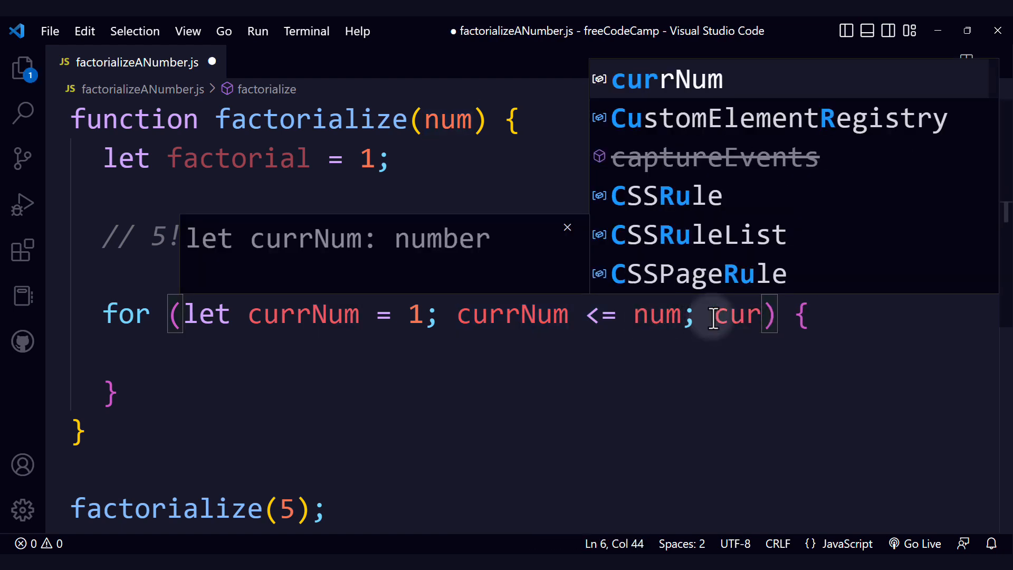
pyautogui.write('rNum++')
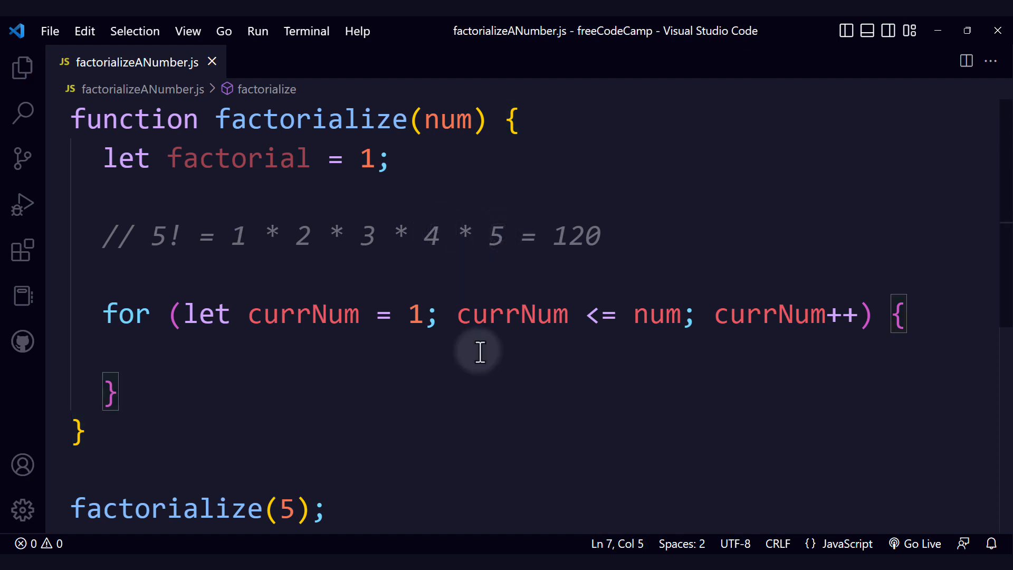
# Write 'factorial = factorial * currNum;' inside the loop body
pyautogui.write('factorial =')
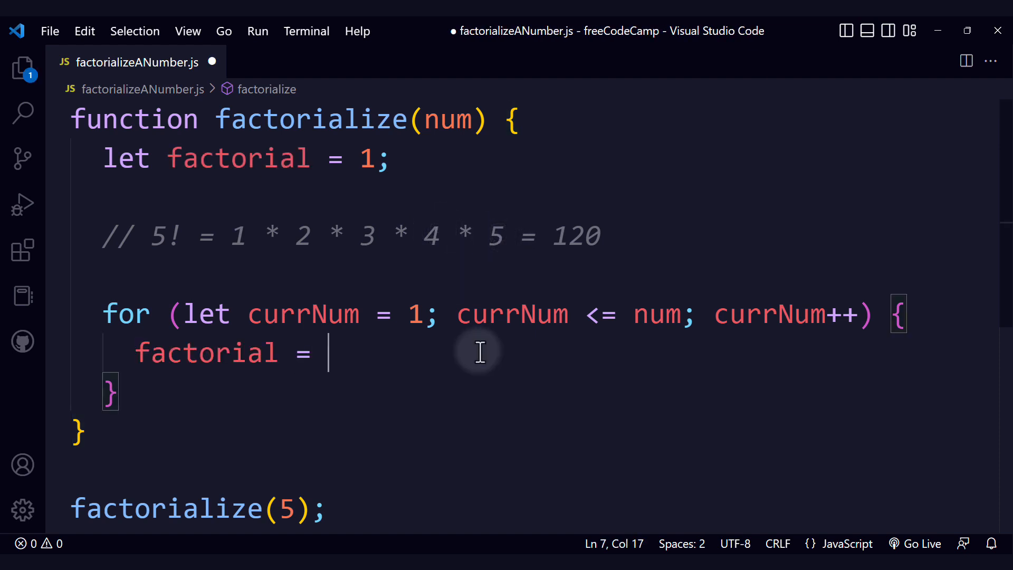
pyautogui.write(';')
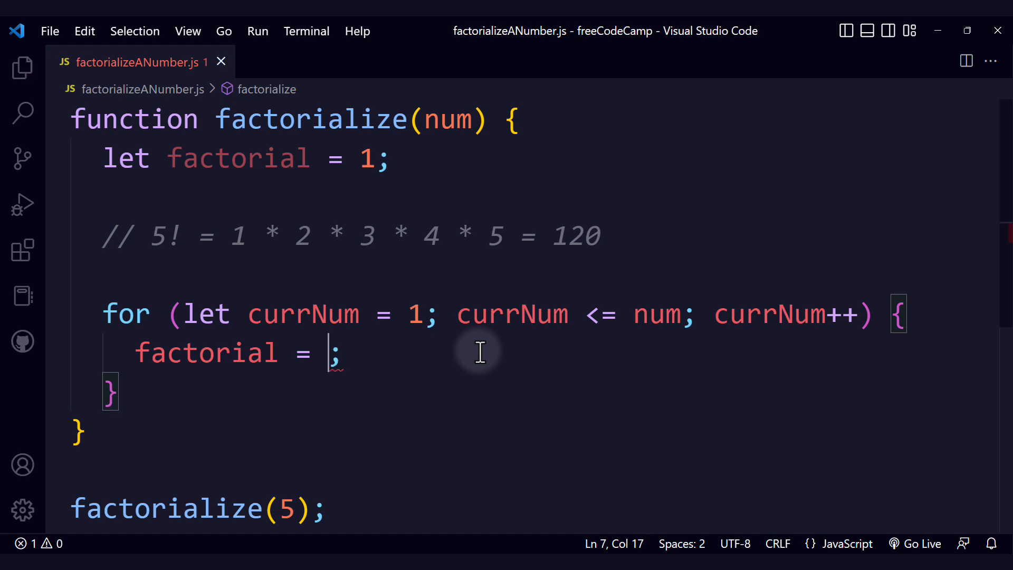
pyautogui.write('factorial *')
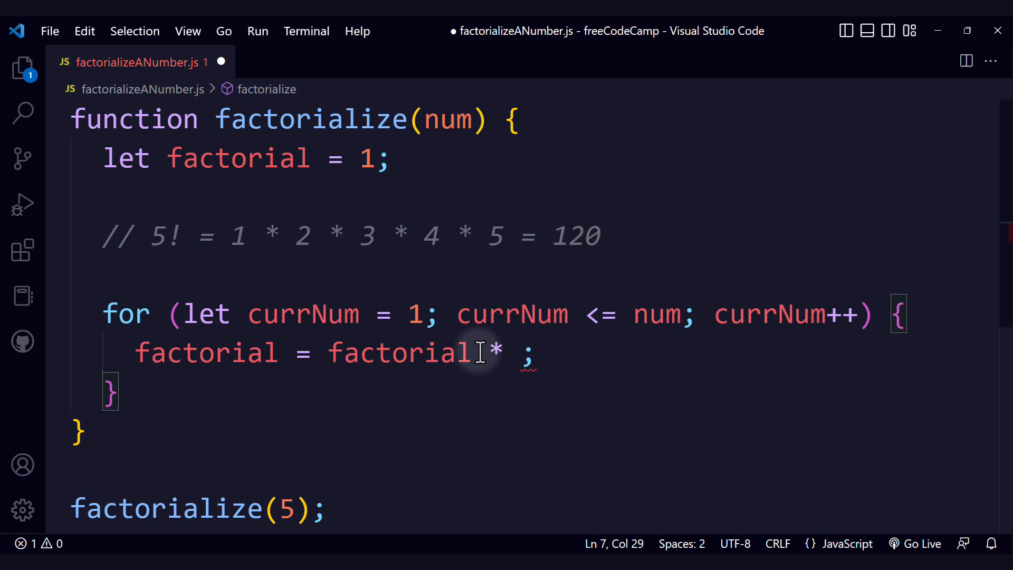
pyautogui.doubleClick(388, 352)
pyautogui.write('currNum')
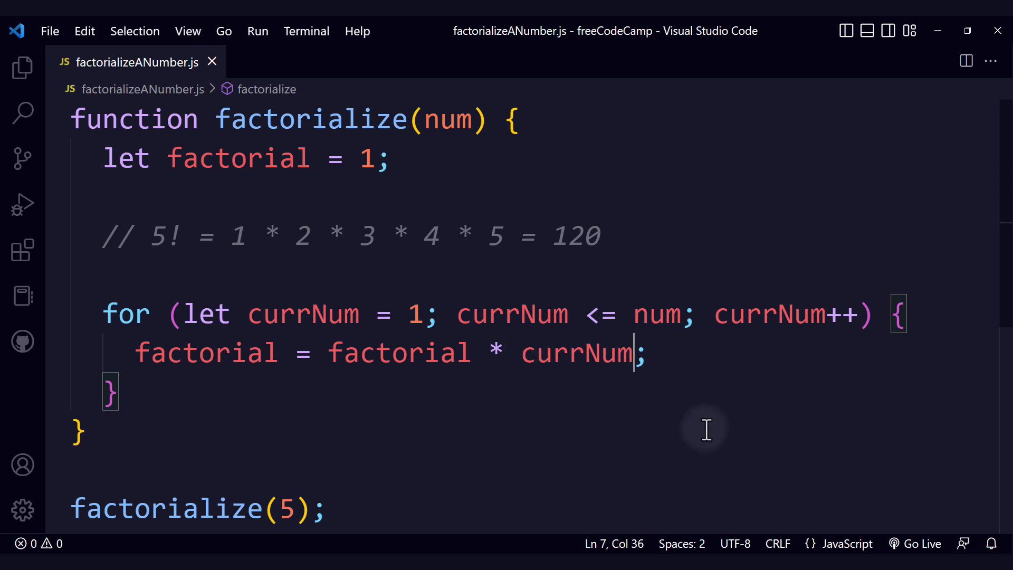
pyautogui.doubleClick(574, 352)
pyautogui.write('(1)')
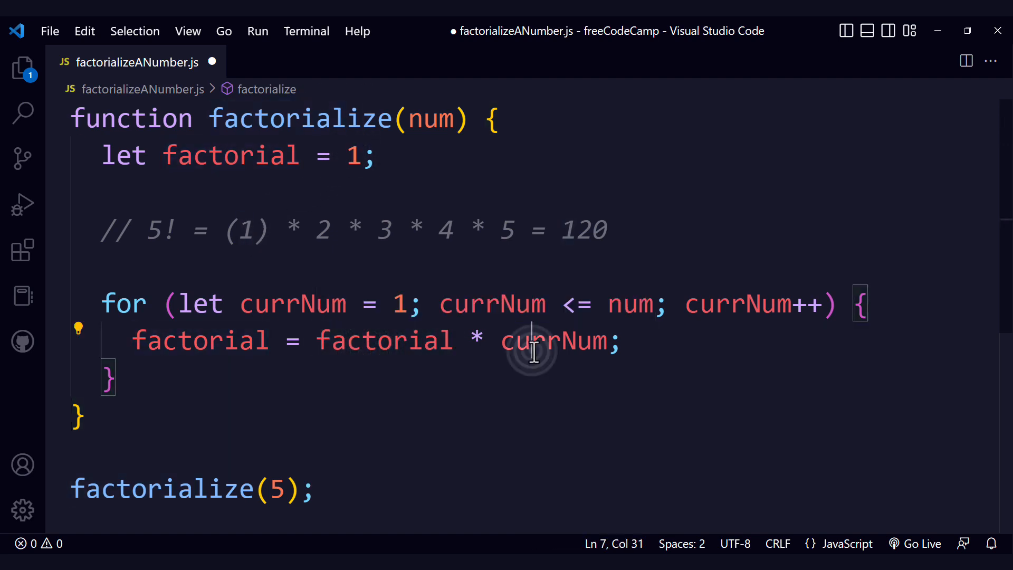
# Edit the comment to read '5! = (((((1) * 2) * 3) * 4) * 5) = 120'
pyautogui.doubleClick(552, 340)
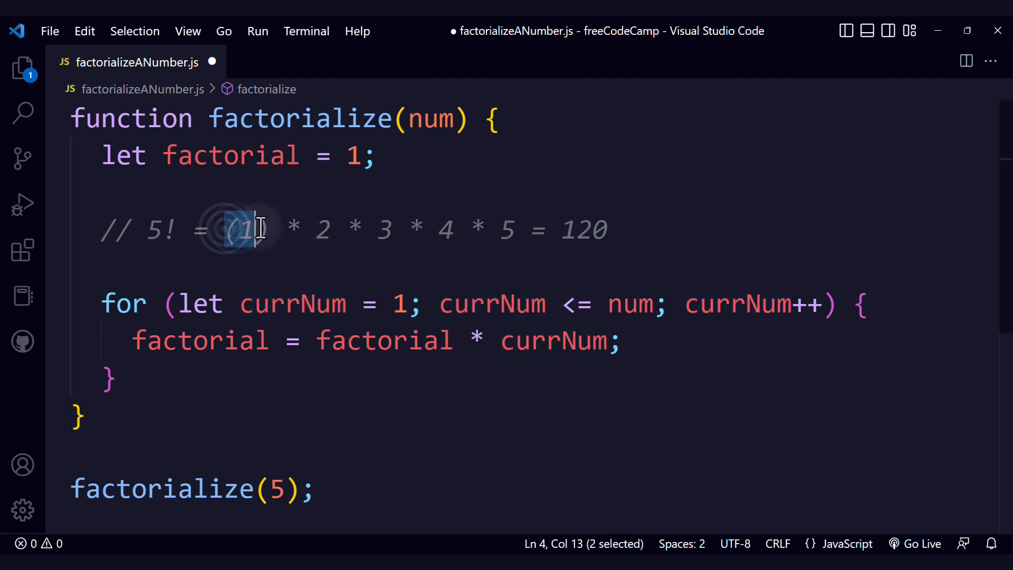
pyautogui.write('(')
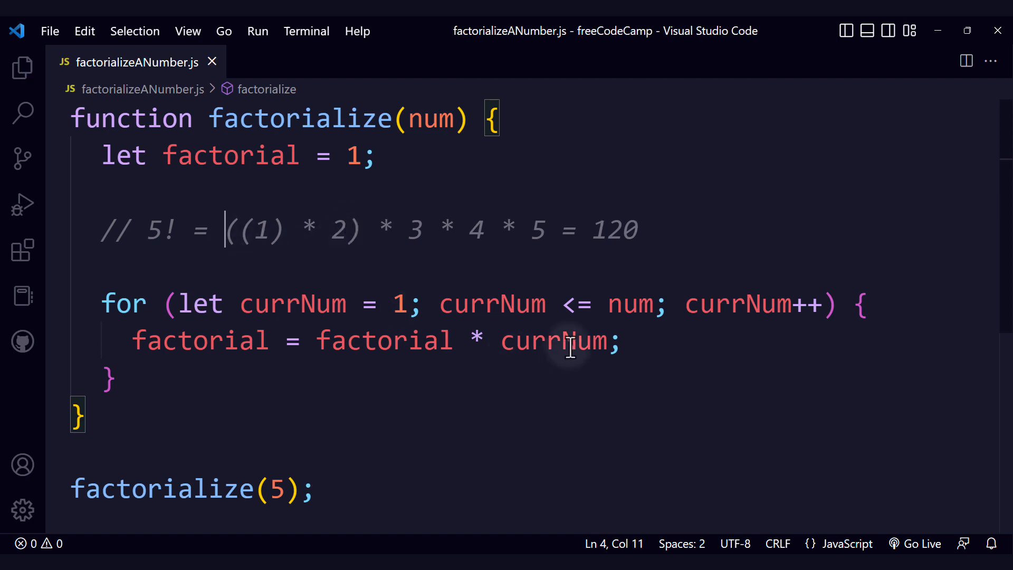
pyautogui.moveTo(223, 230)
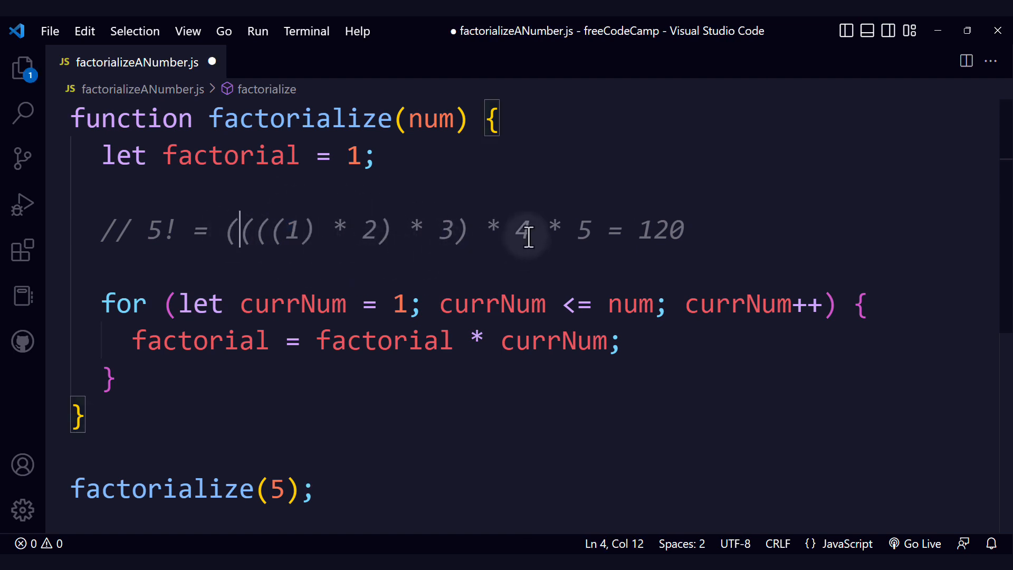
pyautogui.write(')')
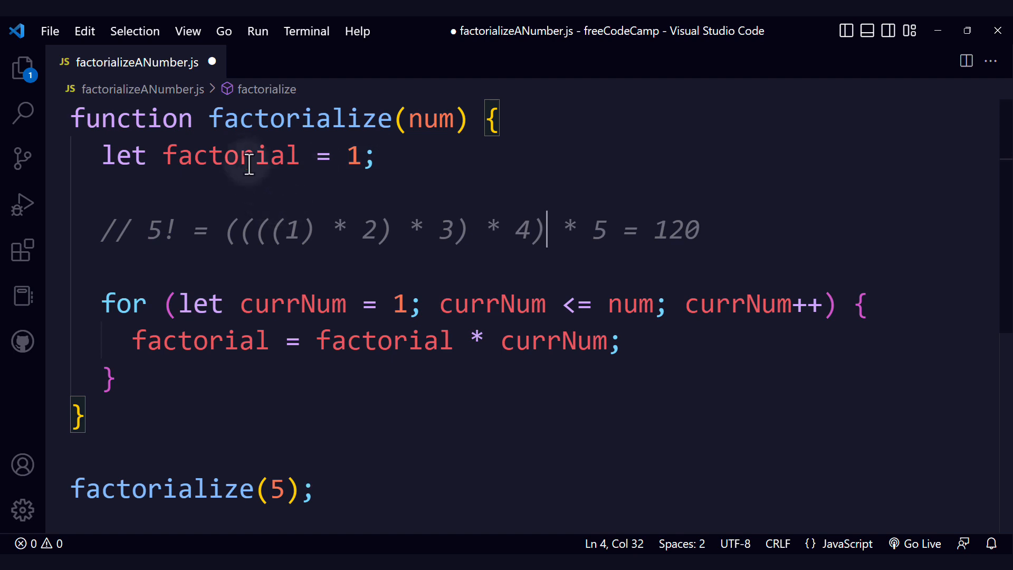
pyautogui.doubleClick(230, 155)
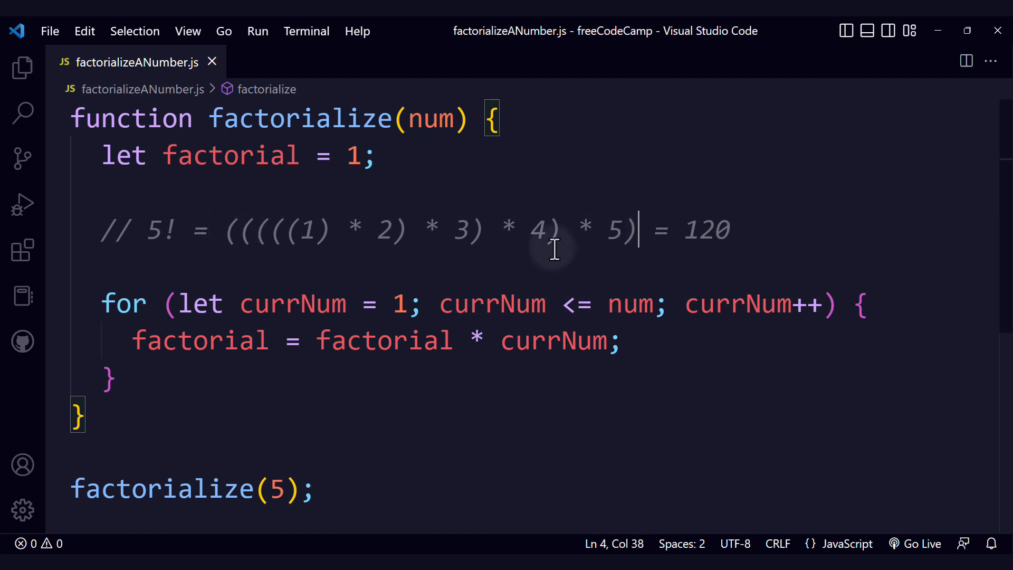
pyautogui.doubleClick(707, 230)
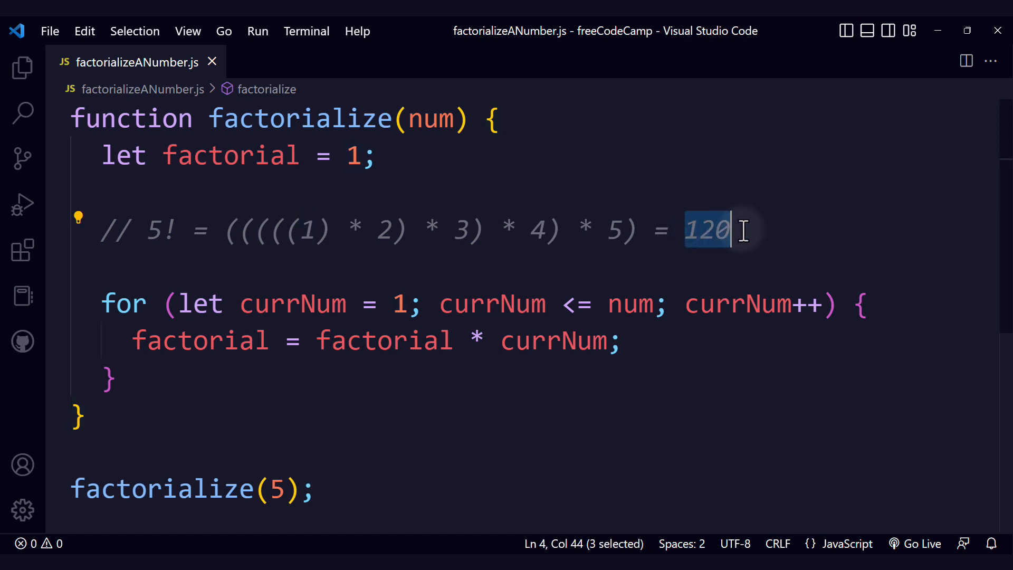
pyautogui.click(340, 362)
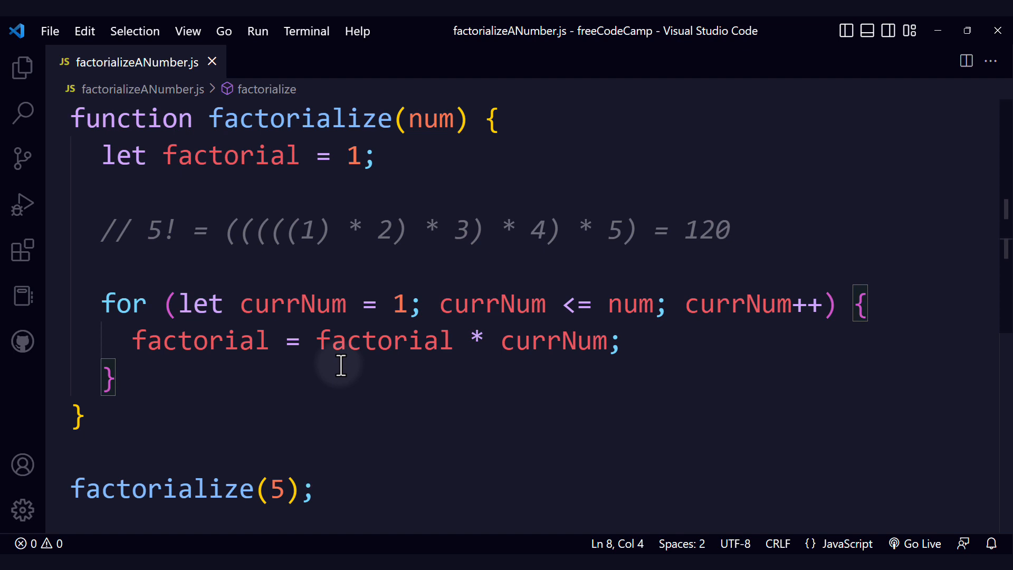
# Add 'return factorial;' after the for loop
pyautogui.write('return factorial;')
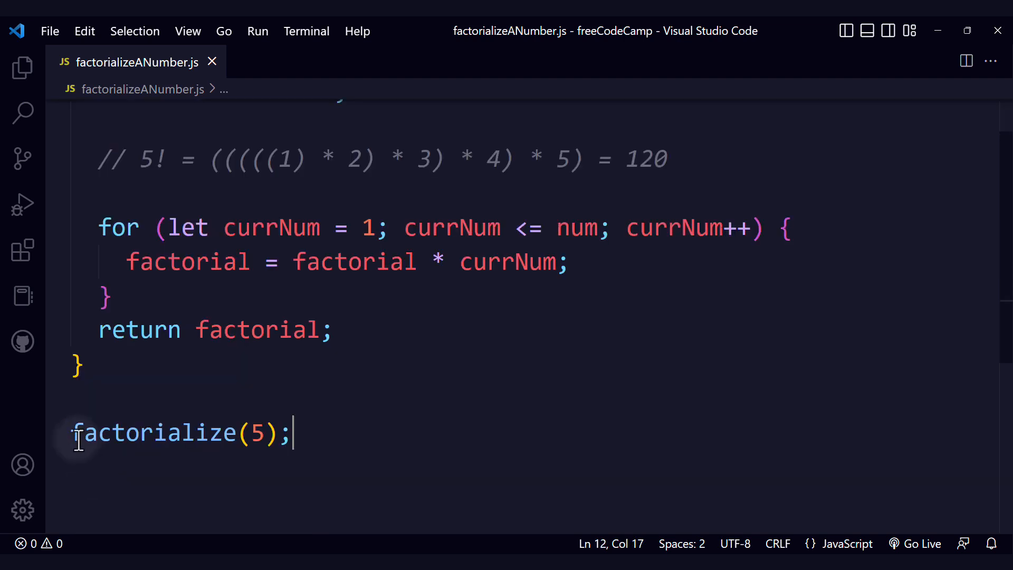
pyautogui.doubleClick(151, 433)
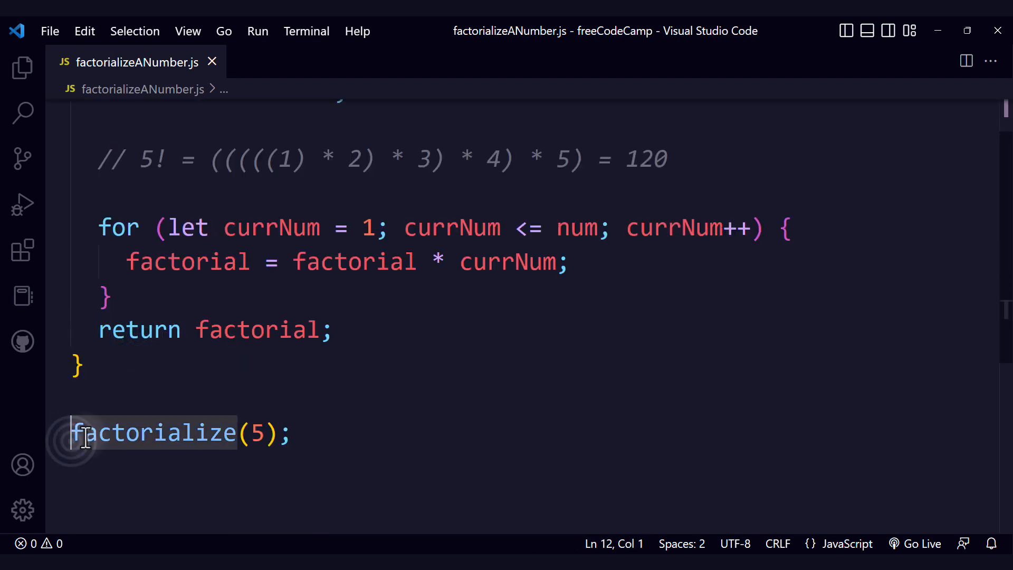
# Wrap factorialize(5) in console.log, run node FactorializeANumber.js, and confirm it prints 120
pyautogui.write('console.log')
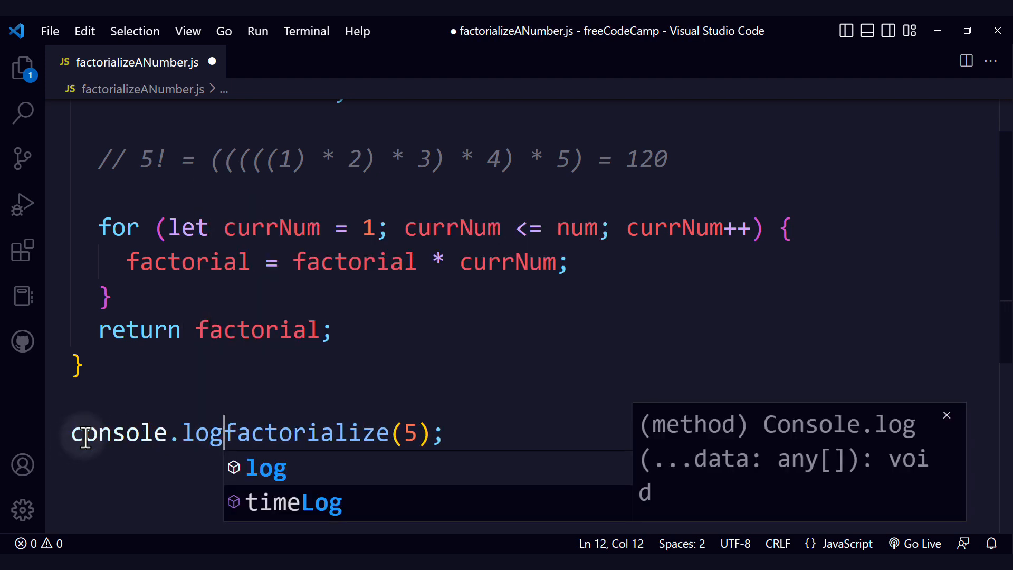
pyautogui.write('(')
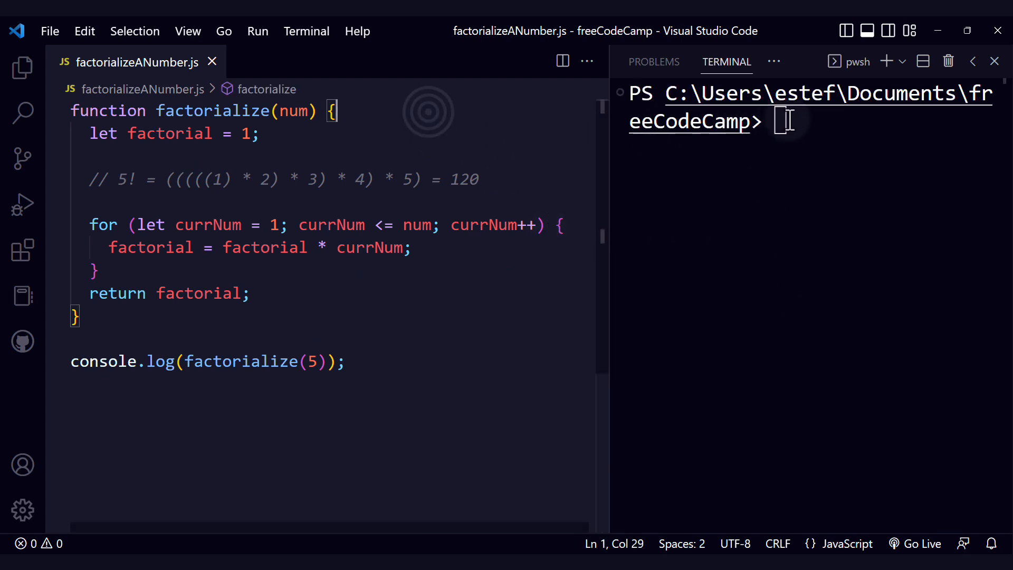
pyautogui.write('node reverseAString.js')
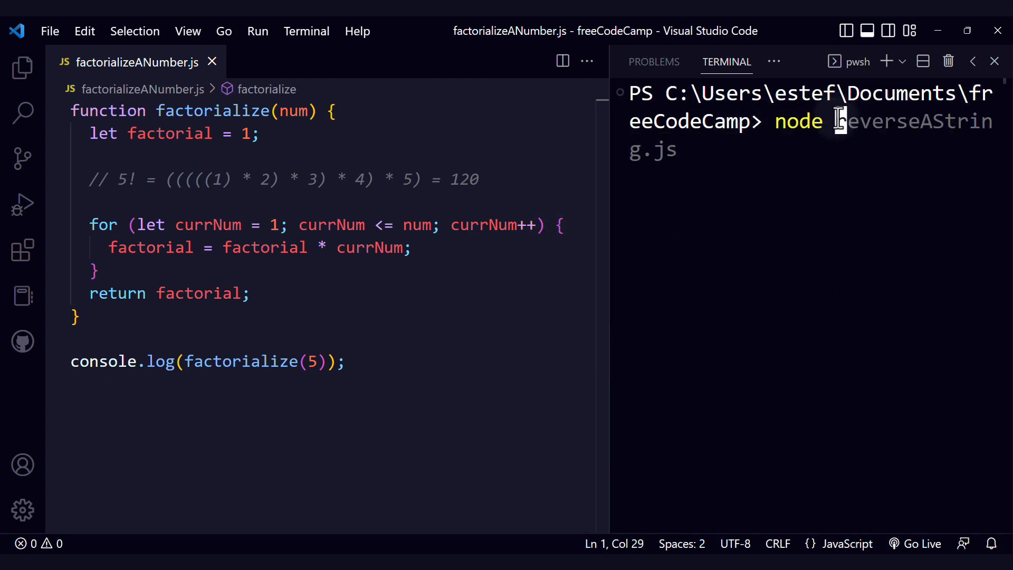
pyautogui.write('FactorializeANumber.js')
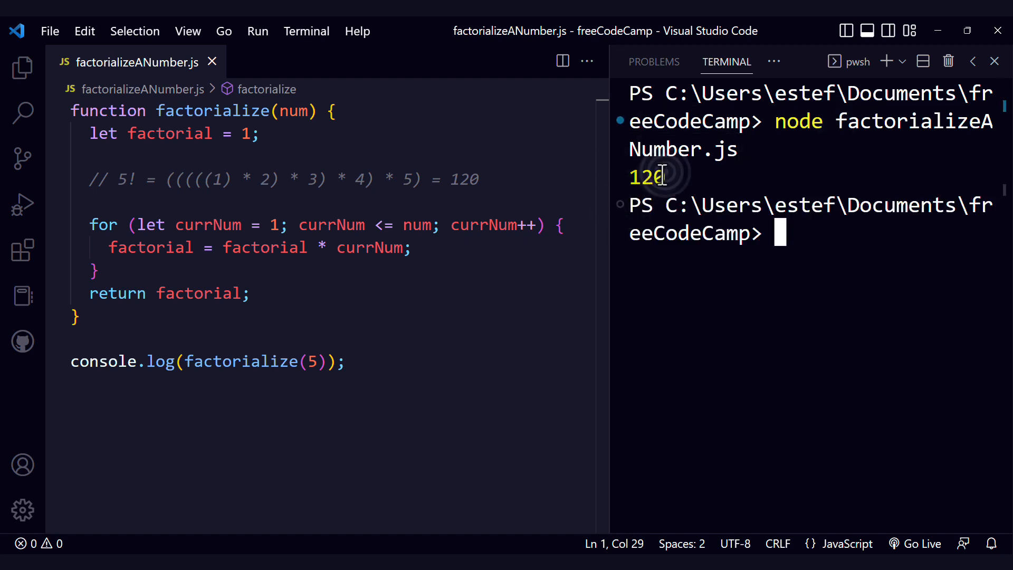
pyautogui.doubleClick(645, 178)
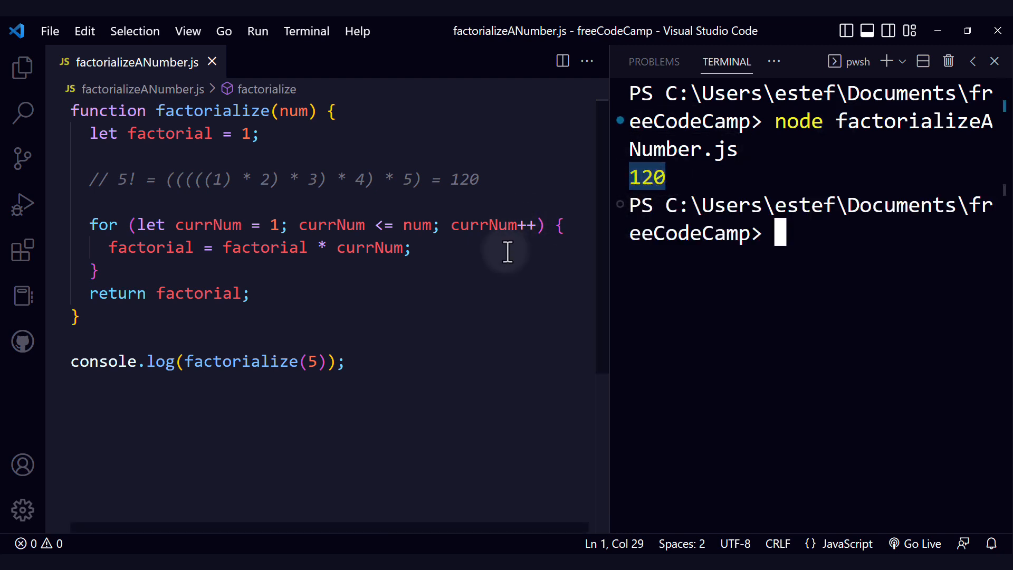
pyautogui.doubleClick(310, 361)
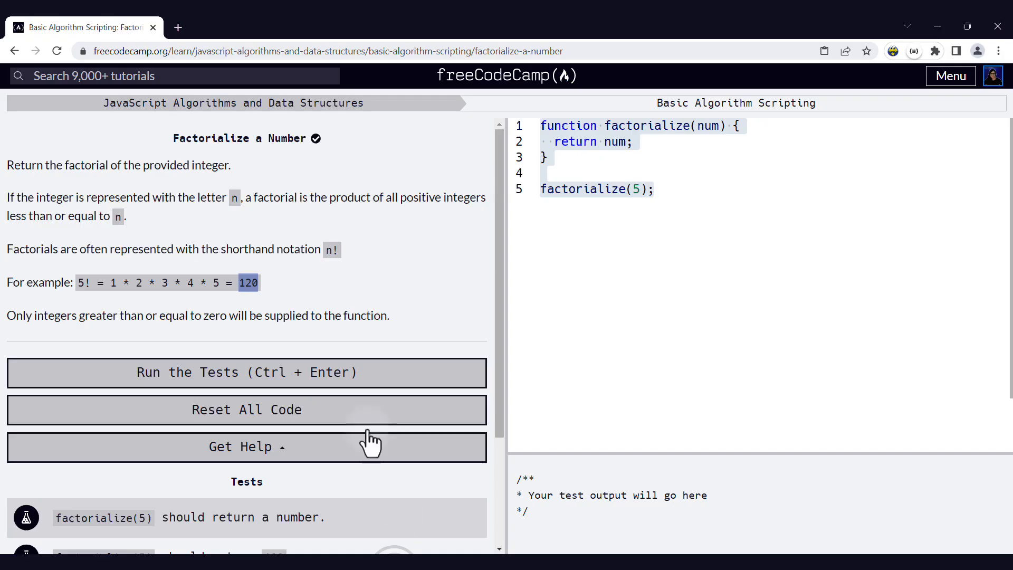
# Scroll to the freeCodeCamp tests and review the expected 120 result for factorialize(5)
pyautogui.scroll(-3)
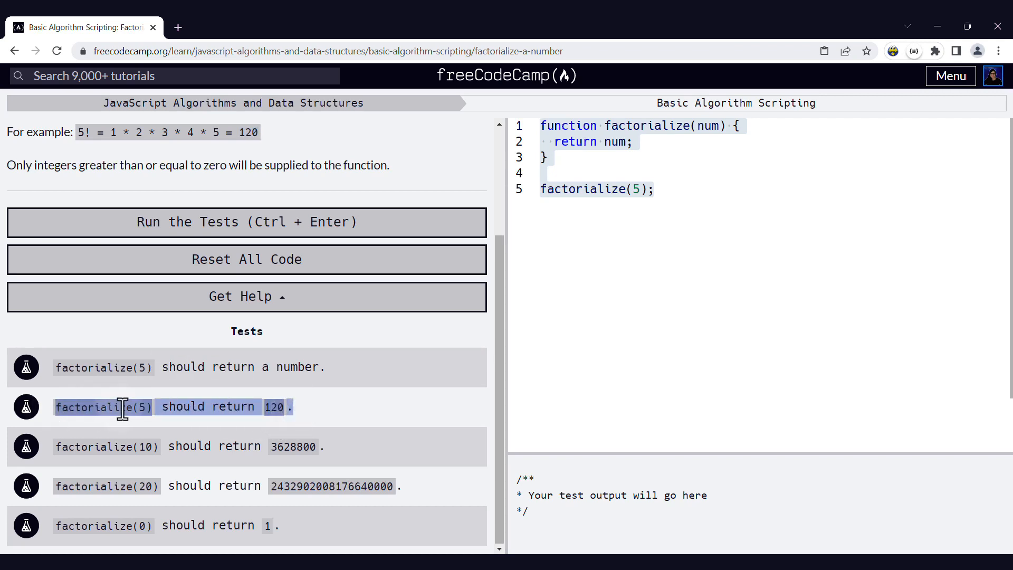
pyautogui.click(304, 414)
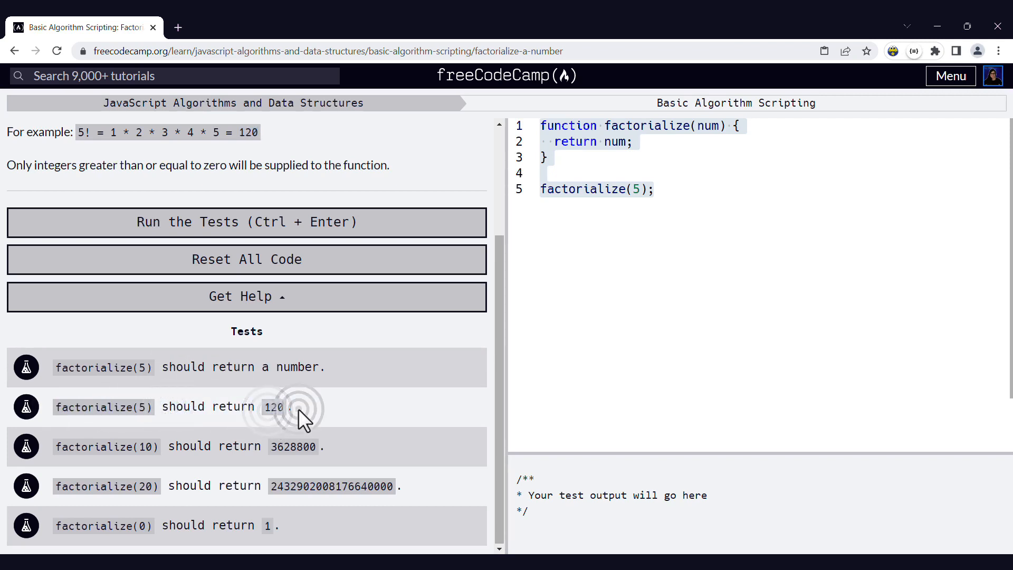
pyautogui.doubleClick(103, 446)
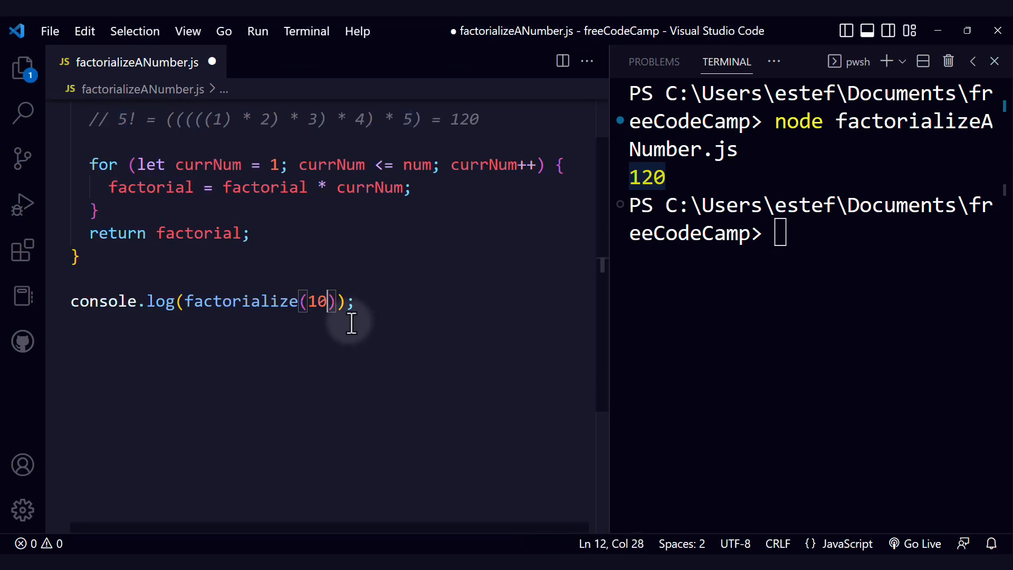
# Comment factorialize(10) with 3628800, verify it with node, and begin changing the argument to 20
pyautogui.write('// 3628800')
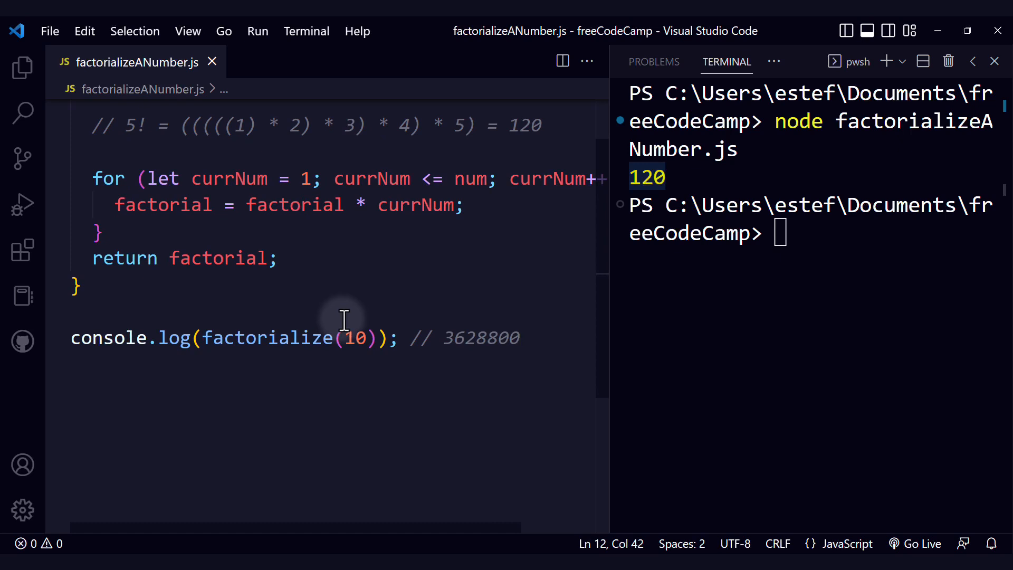
pyautogui.write('node factorializeANumber.js')
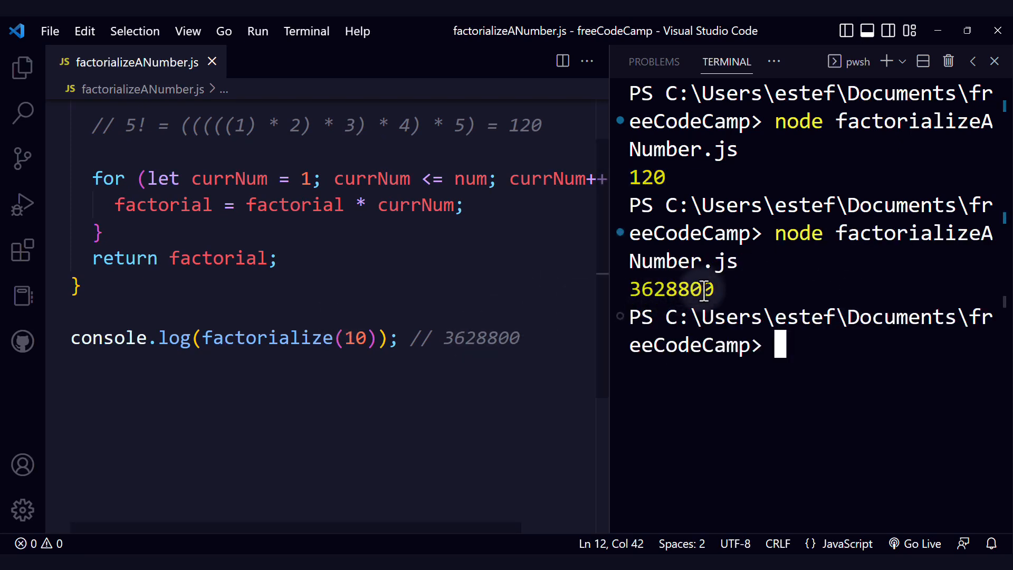
pyautogui.doubleClick(481, 337)
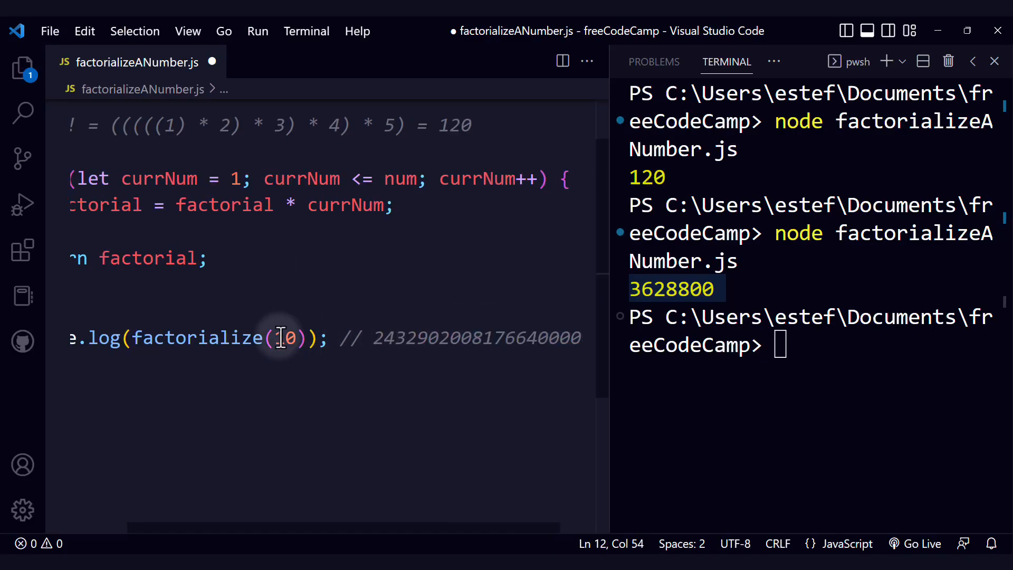
pyautogui.write('2')
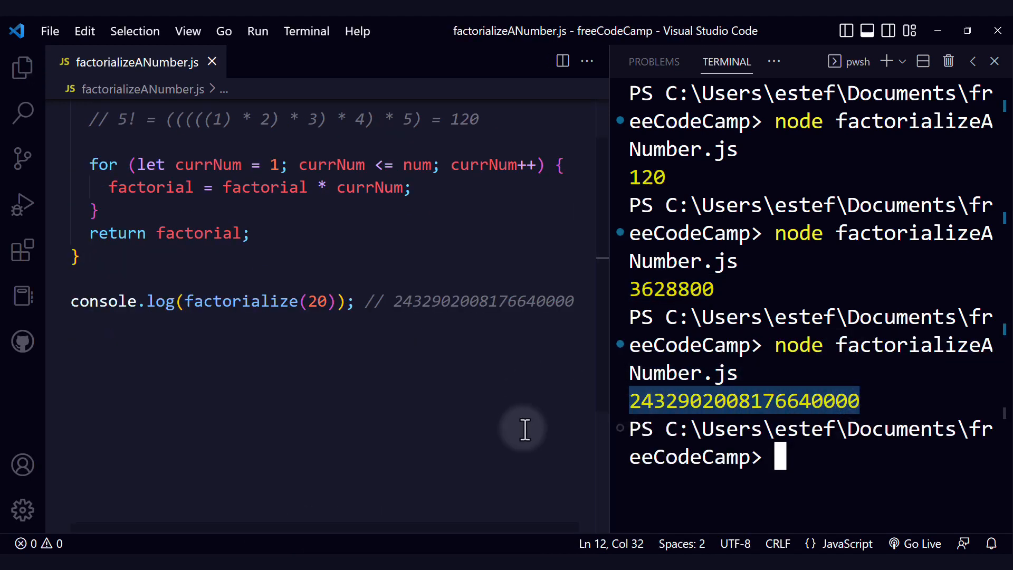
pyautogui.moveTo(171, 113)
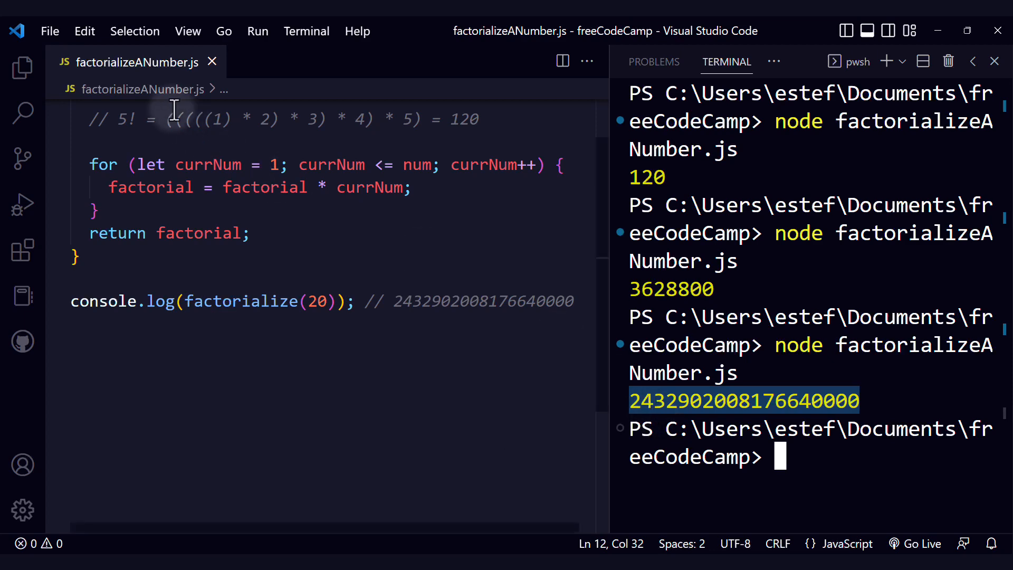
pyautogui.moveTo(351, 247)
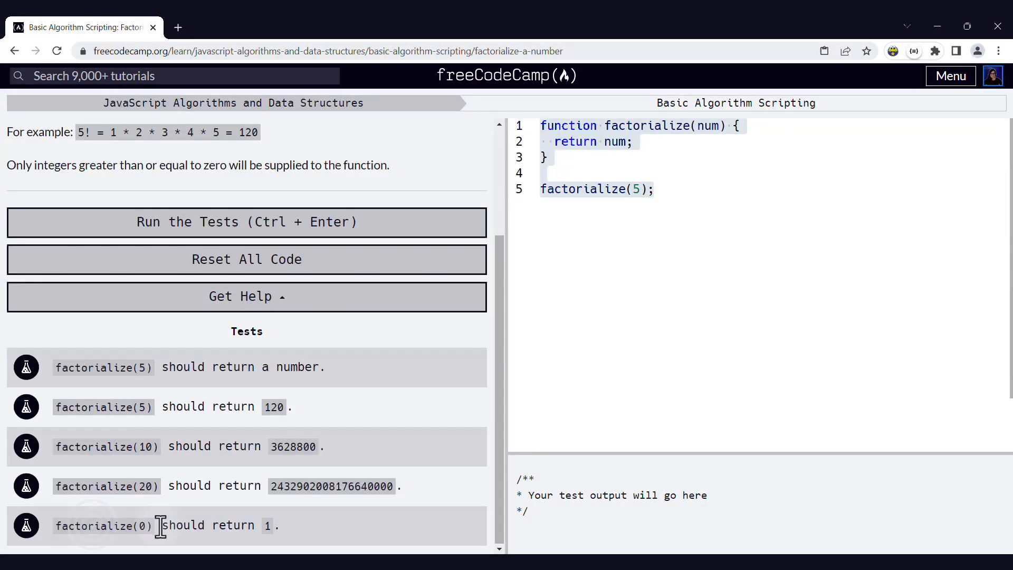
# Walk through the num parameter, the for loop, and the returned factorial
pyautogui.doubleClick(103, 525)
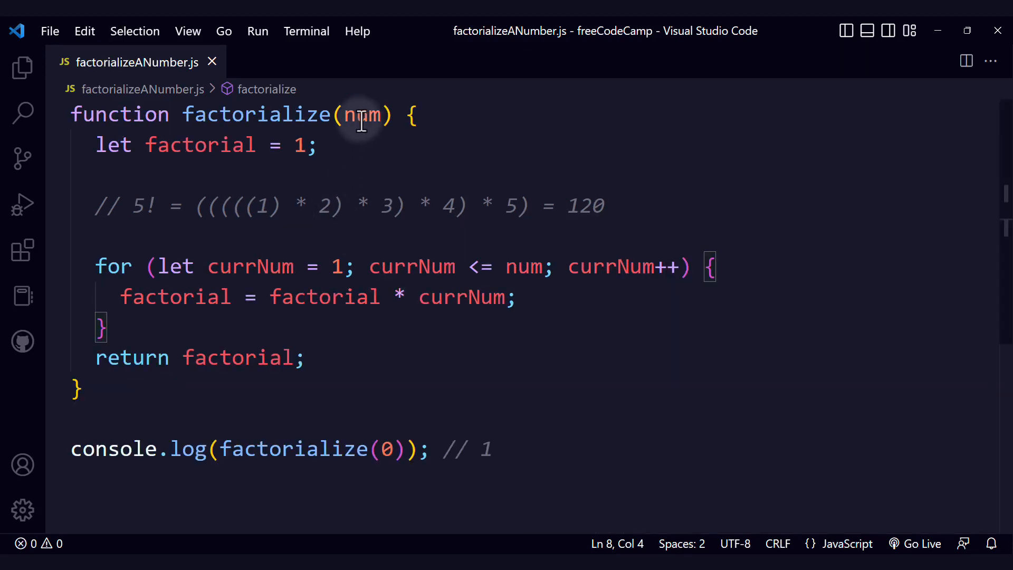
pyautogui.doubleClick(362, 115)
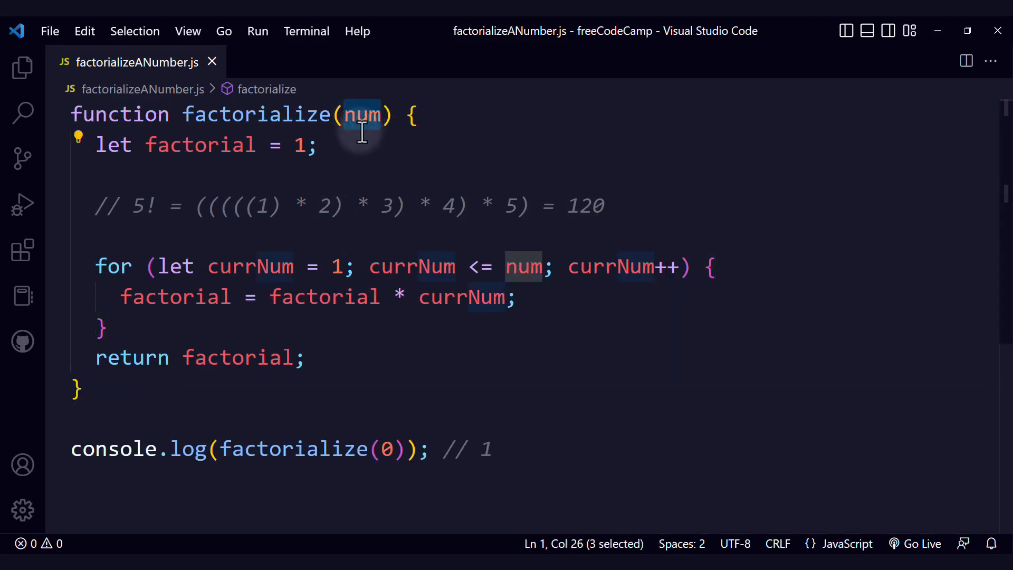
pyautogui.doubleClick(201, 144)
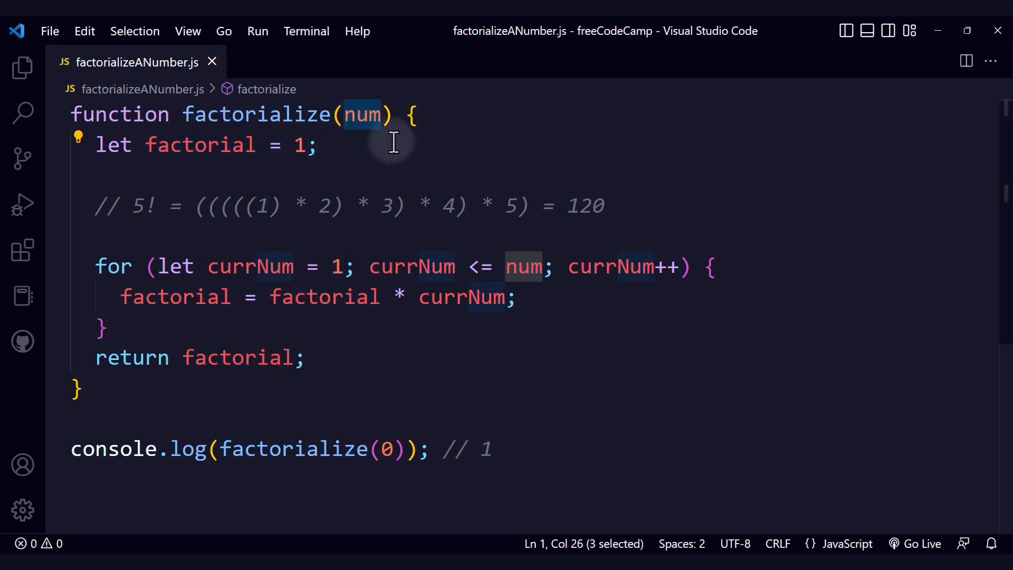
pyautogui.moveTo(94, 265); pyautogui.dragTo(107, 328)
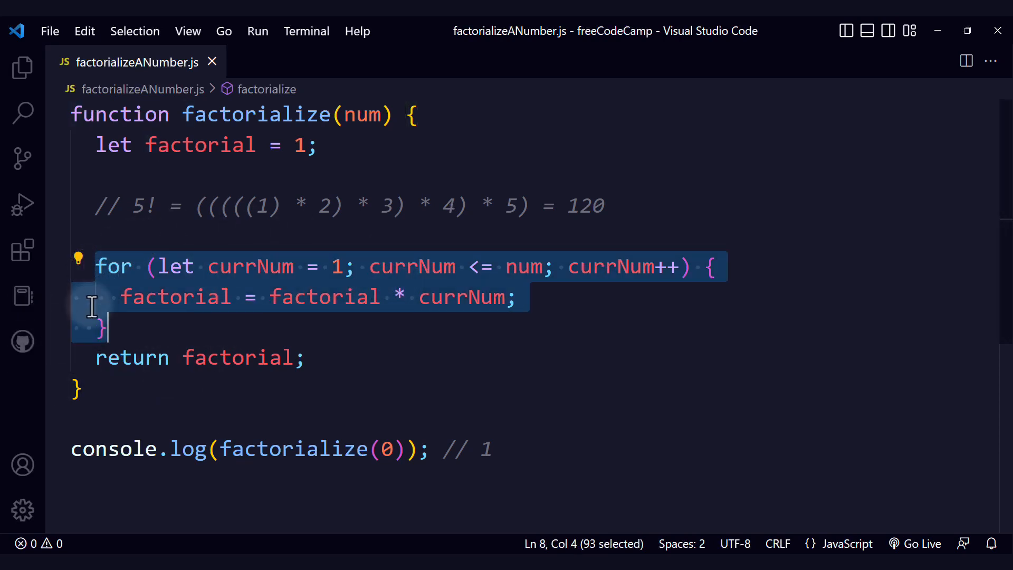
pyautogui.click(206, 357)
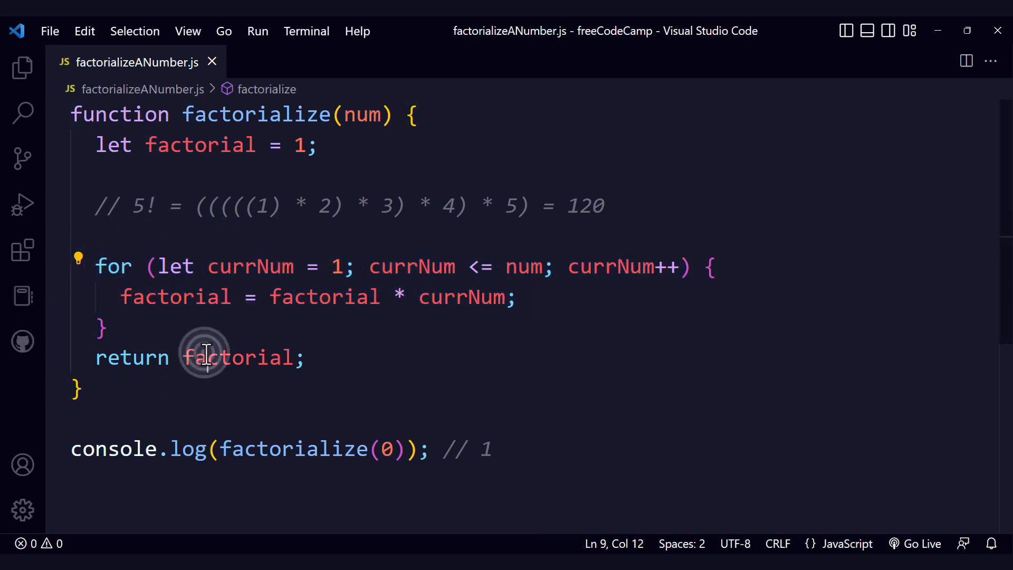
# Change the call's expected-value comment to 1
pyautogui.doubleClick(238, 357)
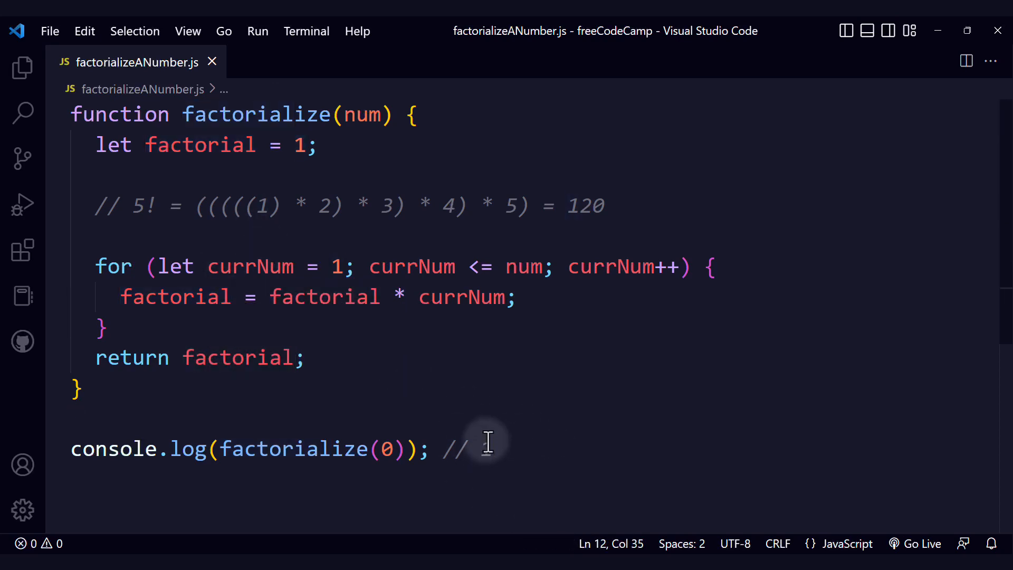
pyautogui.write('1')
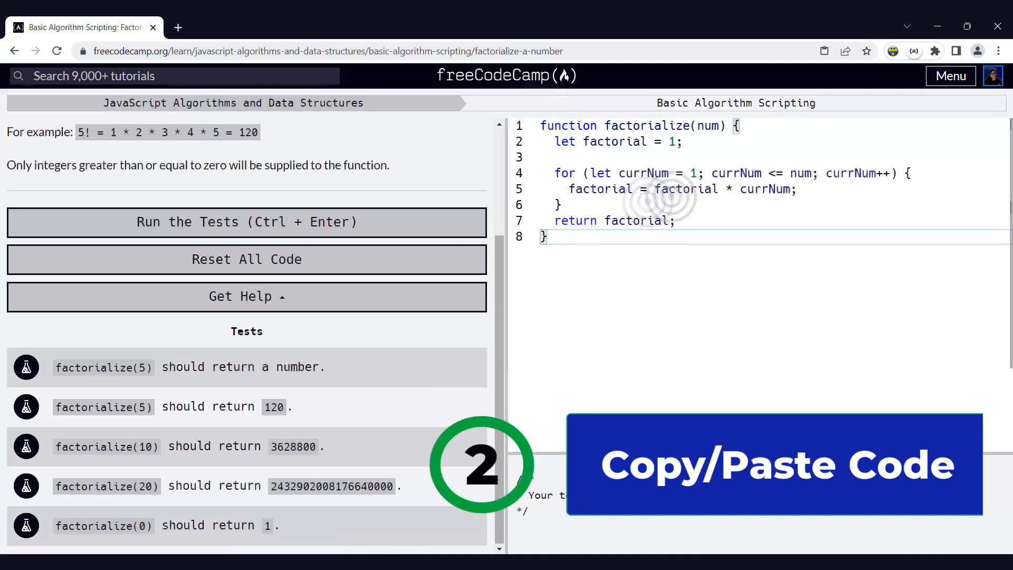
pyautogui.click(246, 221)
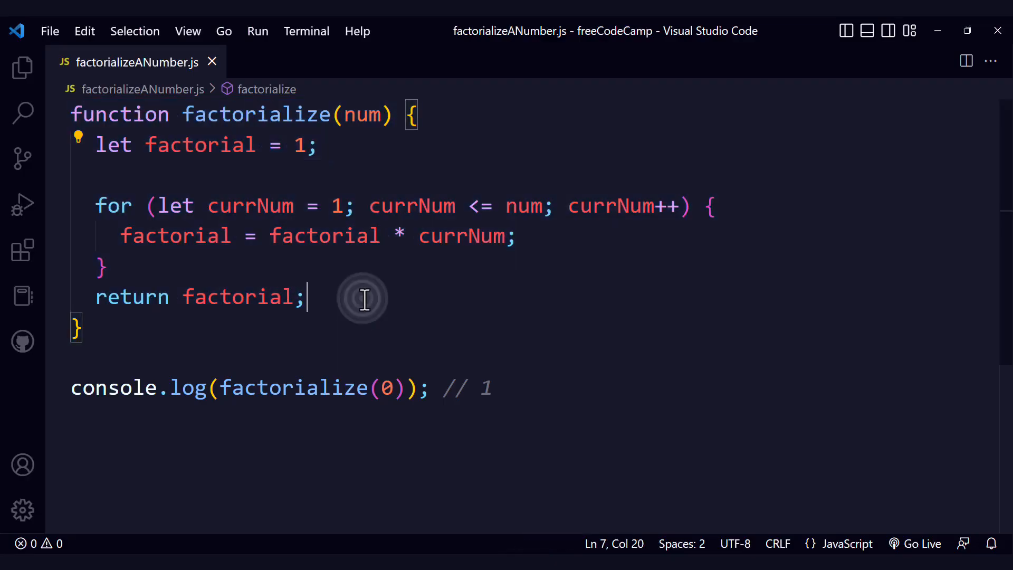
# Review the loop bounds and change the loop counter's starting value from 1 to 2
pyautogui.doubleClick(236, 297)
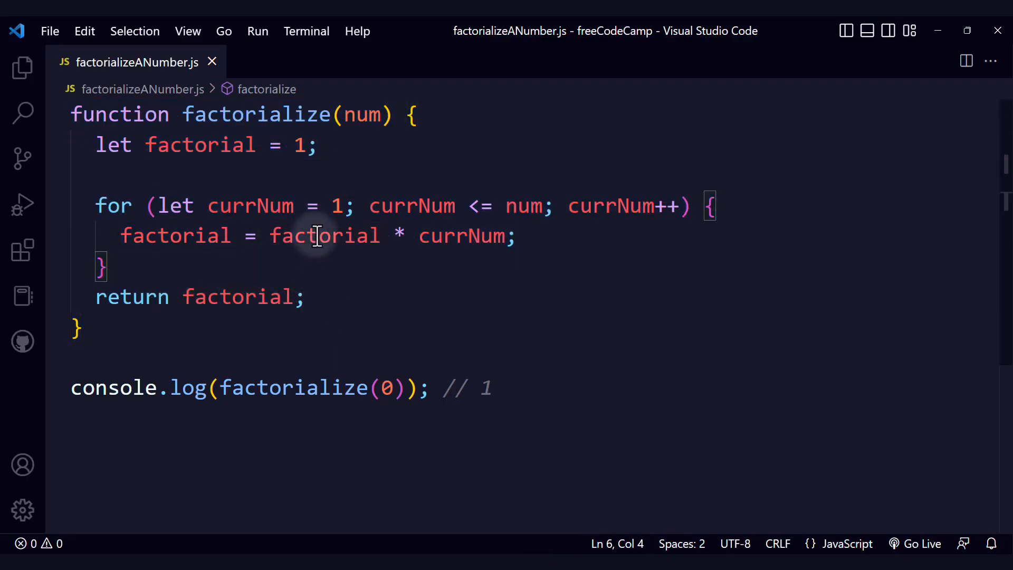
pyautogui.doubleClick(339, 205)
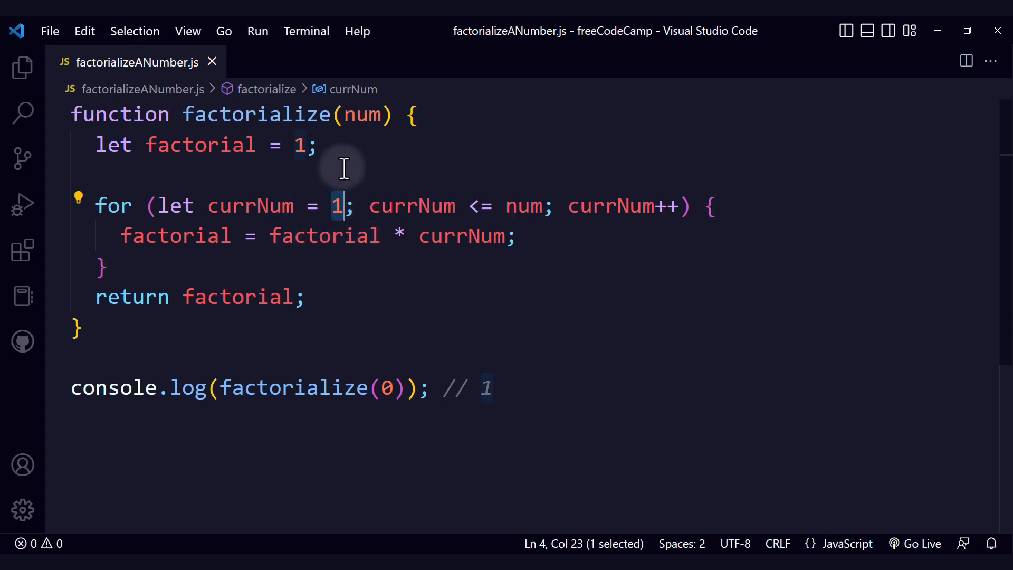
pyautogui.moveTo(302, 186)
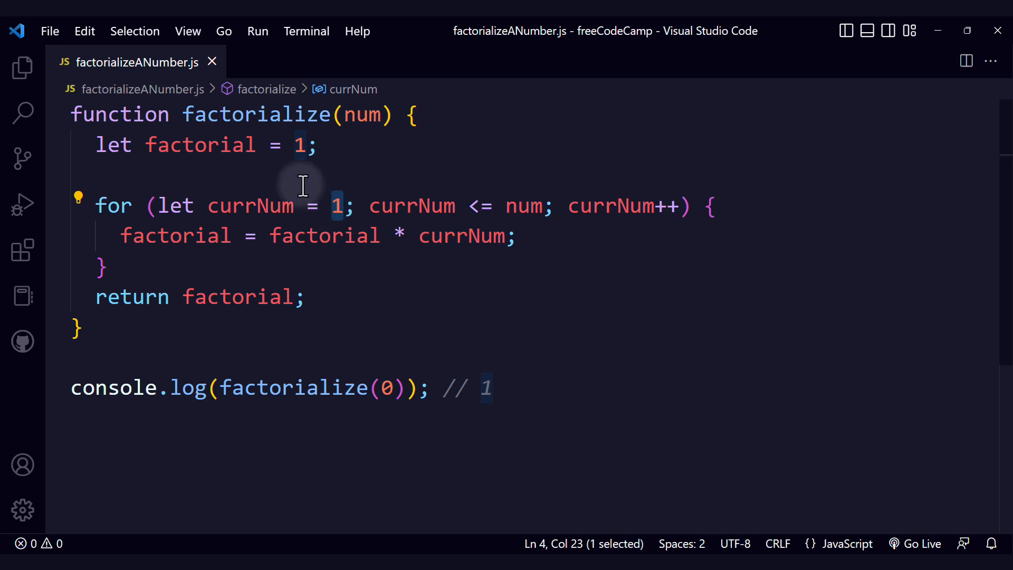
pyautogui.doubleClick(200, 144)
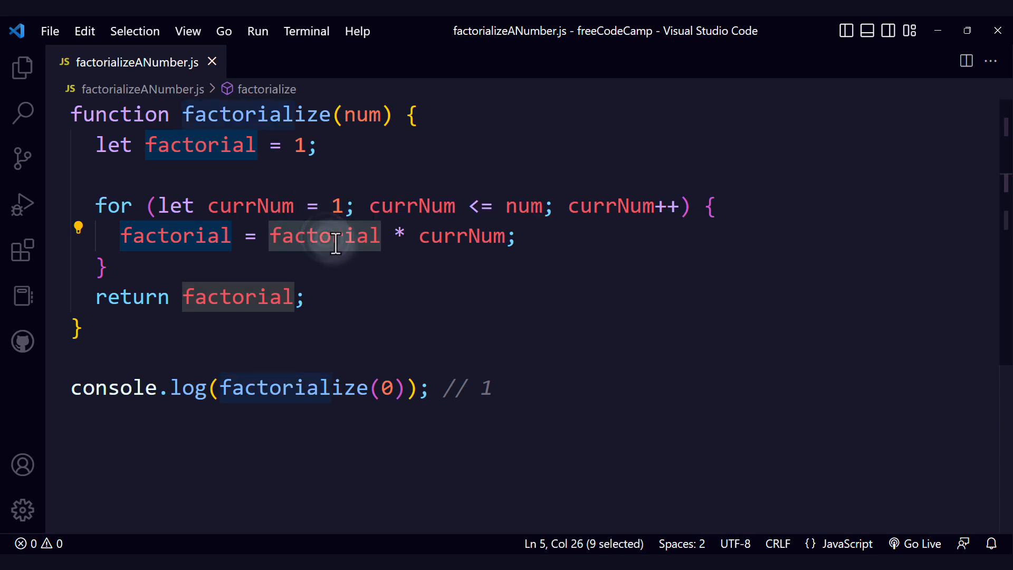
pyautogui.click(454, 235)
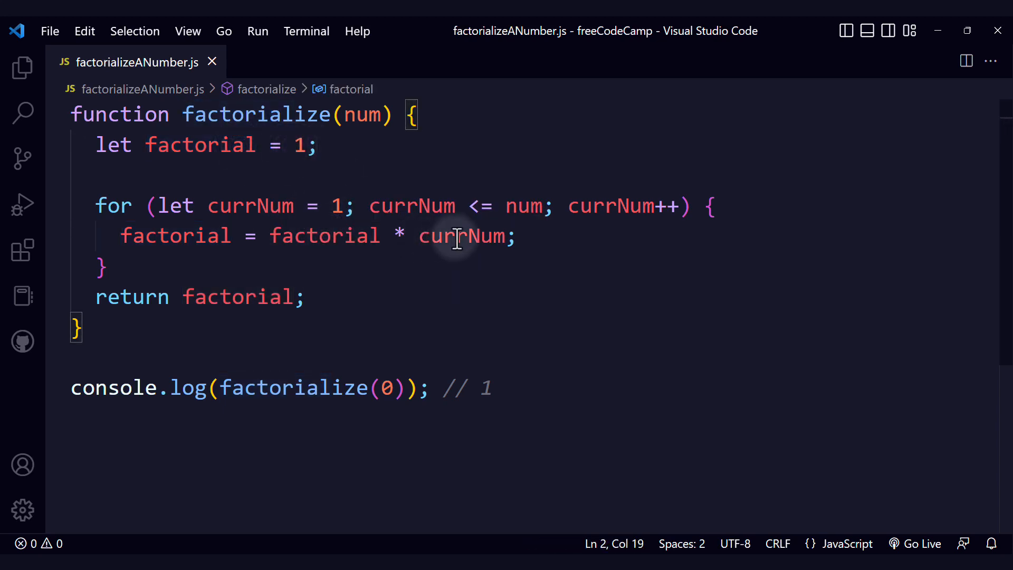
pyautogui.doubleClick(462, 235)
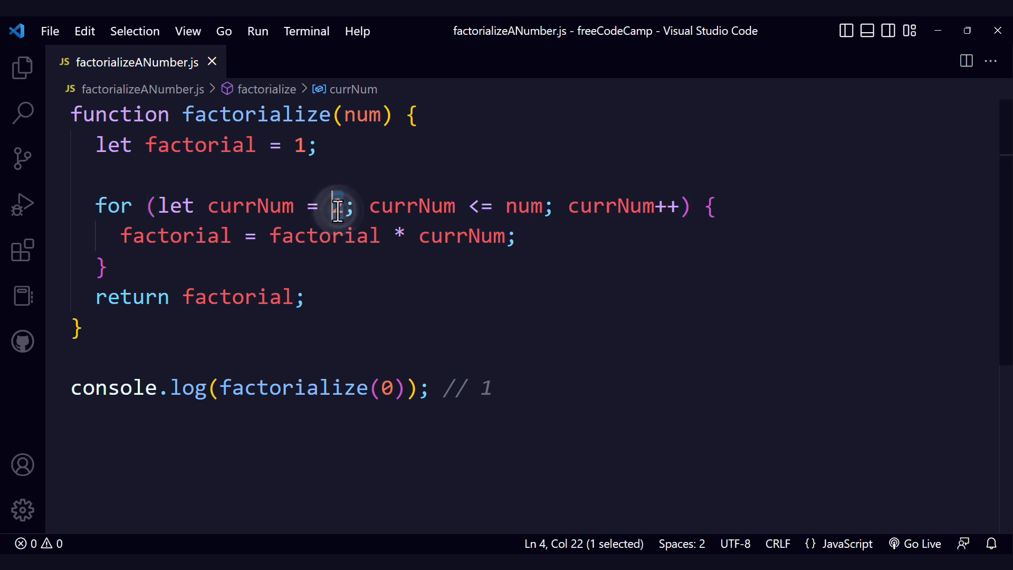
pyautogui.write('2; currNum <= num; currNum++) {')
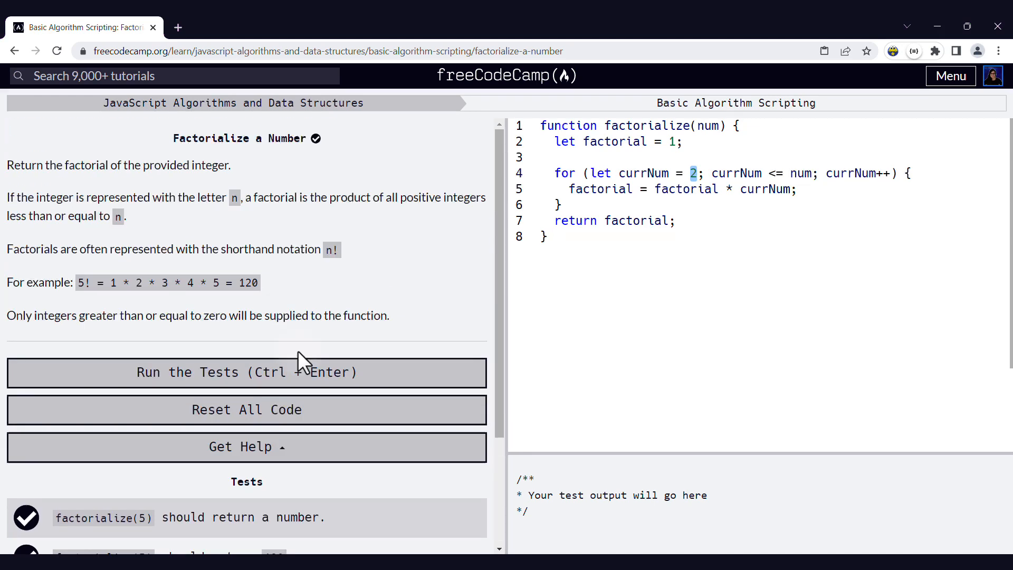
# Run the freeCodeCamp tests on the updated factorialize code
pyautogui.click(247, 372)
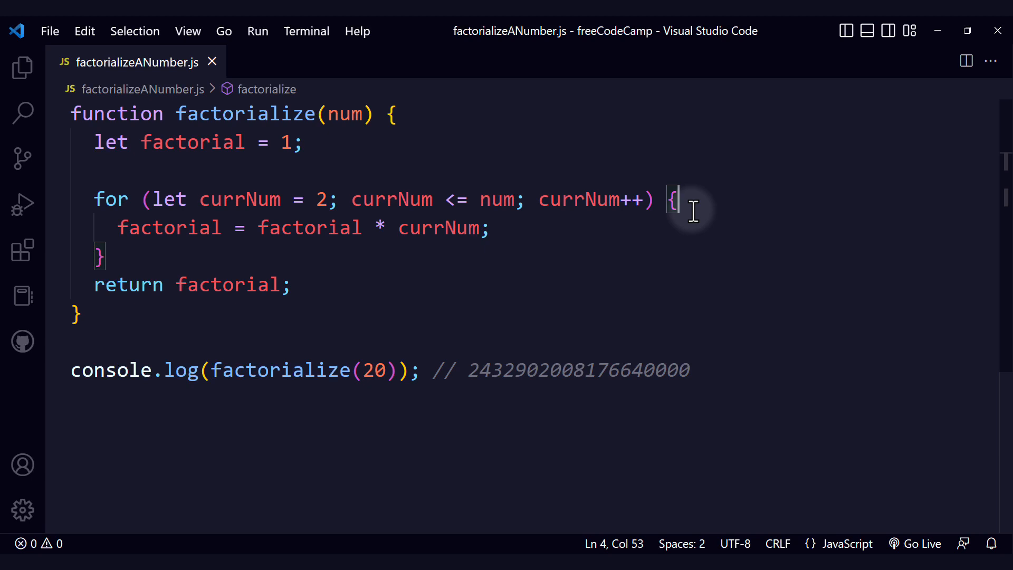
pyautogui.moveTo(585, 239)
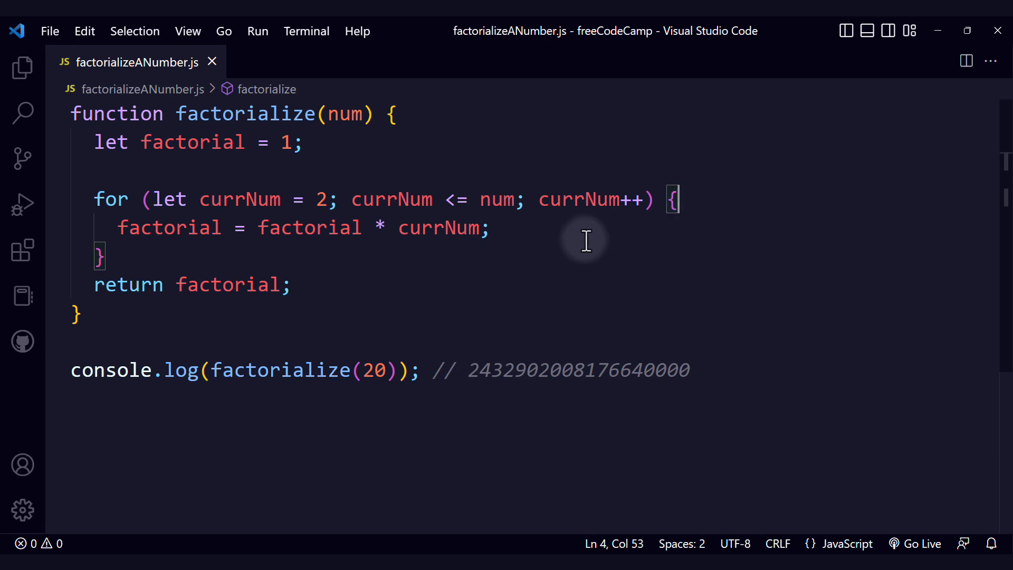